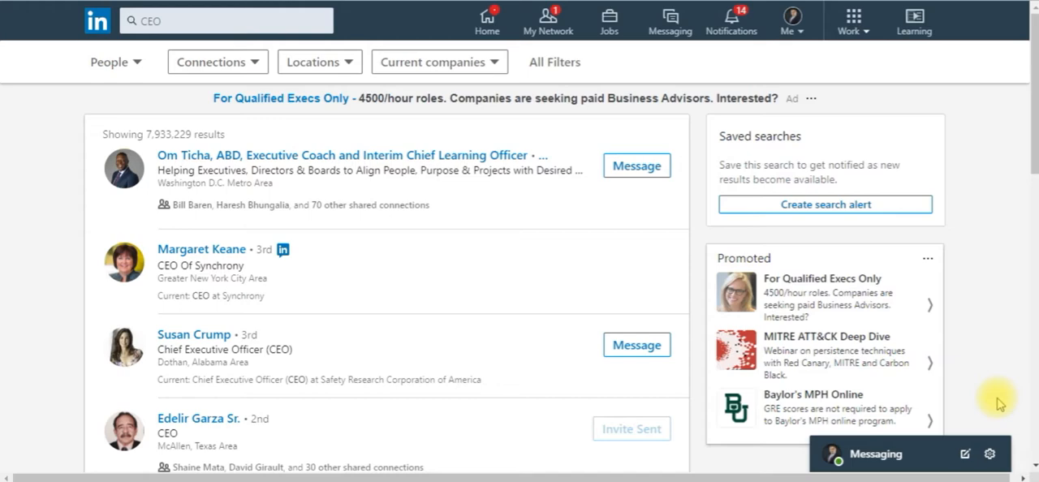
mouse_move(993, 292)
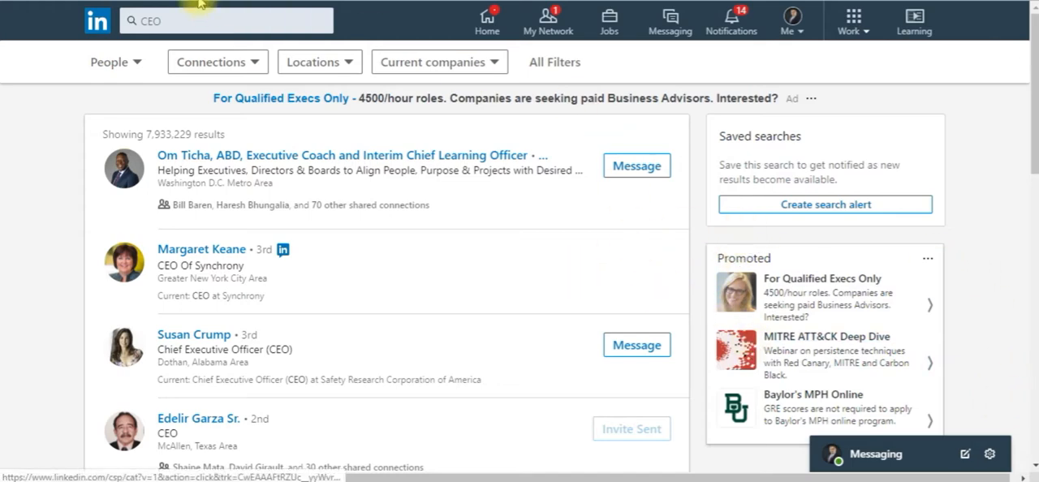
Step: Return from the CEO people results to the LinkedIn home feed via the logo
click(226, 19)
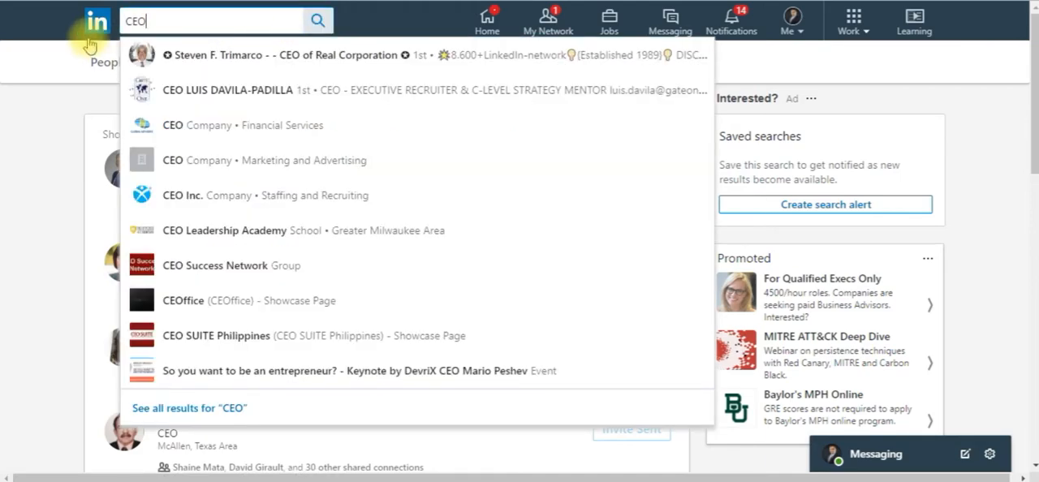
click(95, 21)
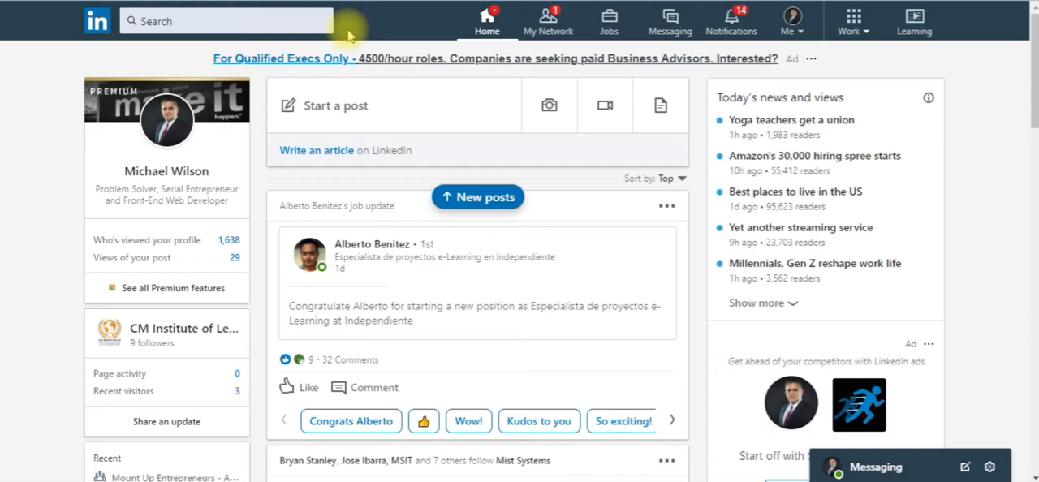
mouse_move(47, 88)
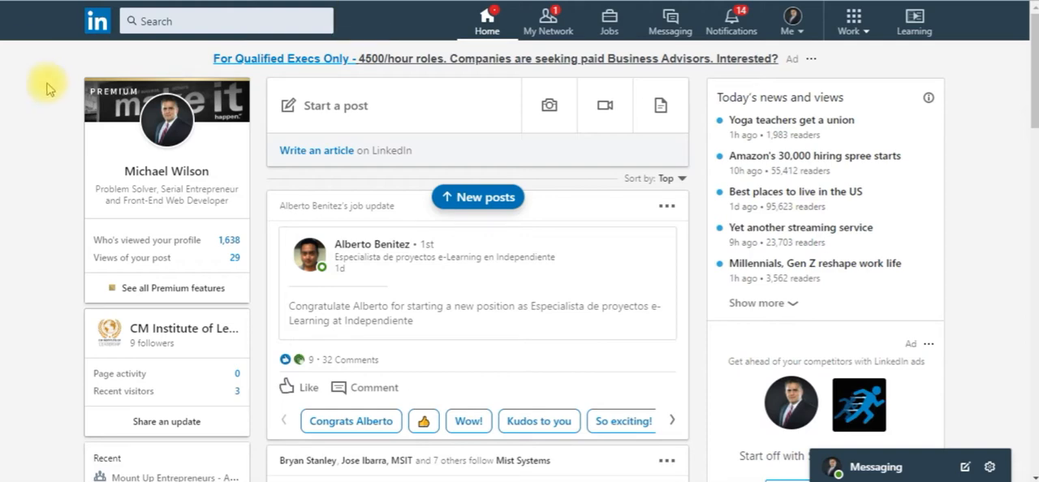
Step: Search LinkedIn for 'CEO' and switch the results to People only
click(219, 19)
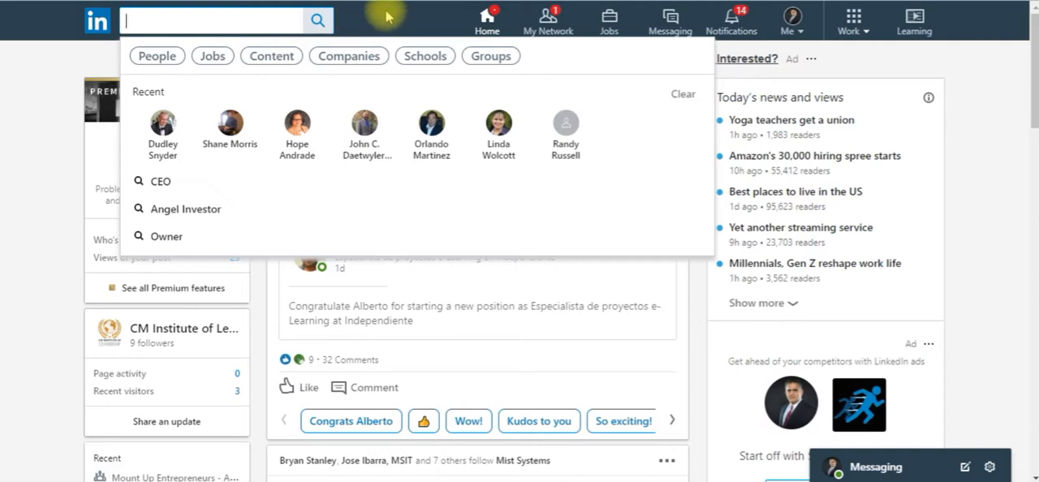
mouse_move(370, 30)
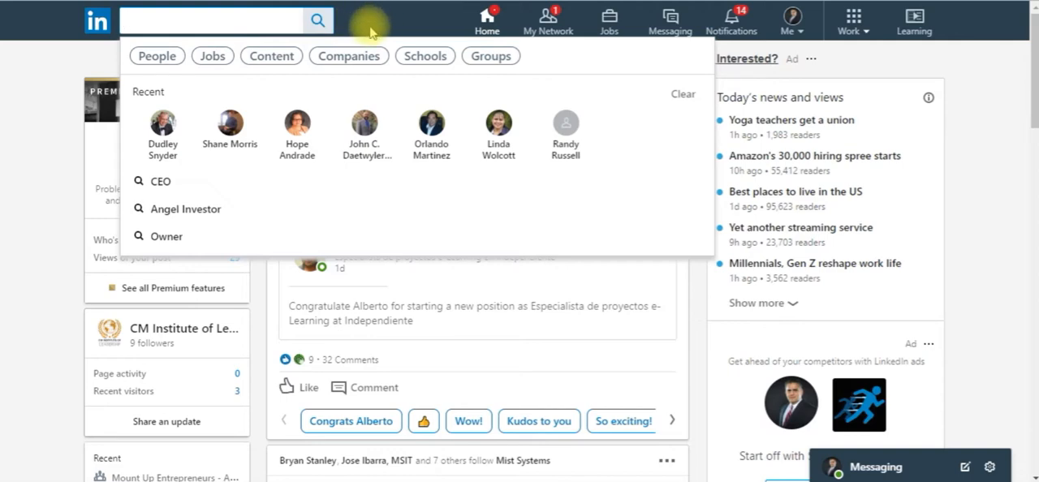
mouse_move(370, 26)
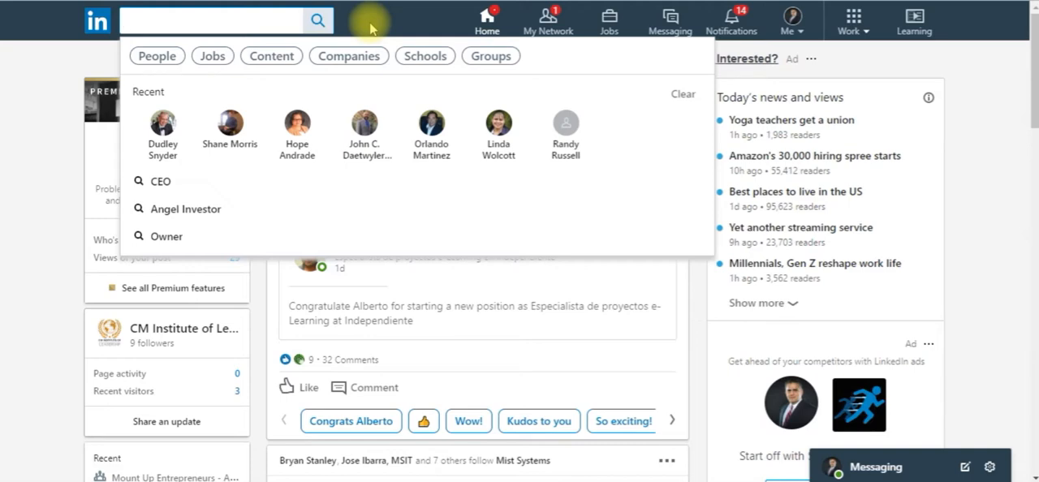
text(CEO)
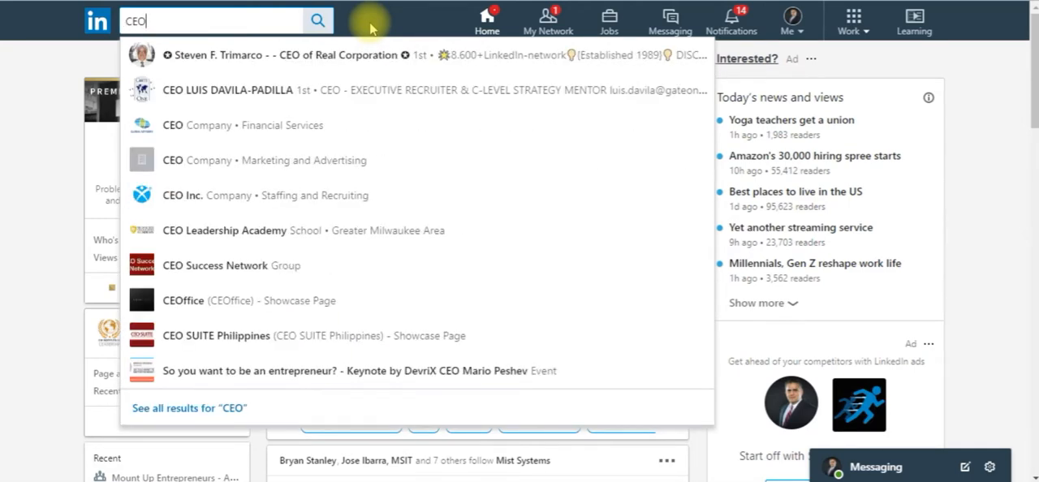
key(Enter)
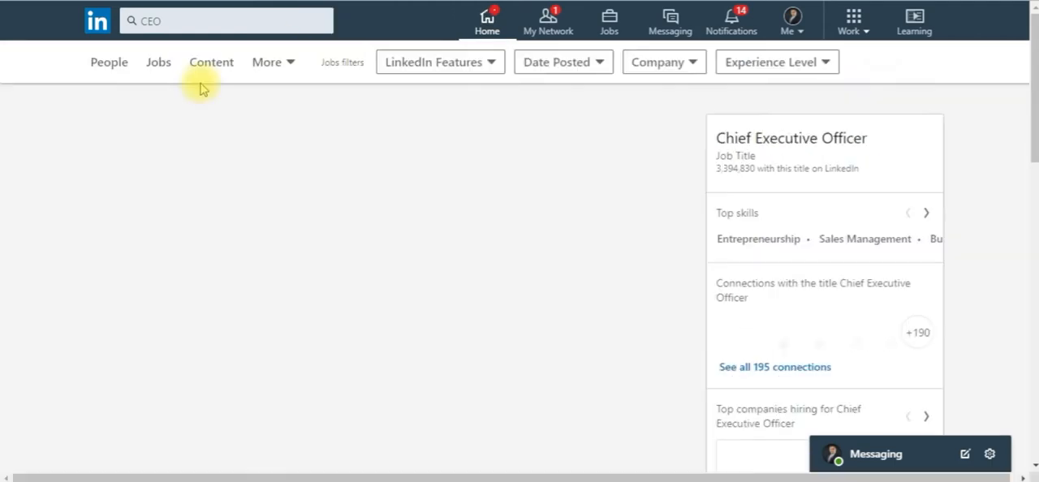
click(109, 61)
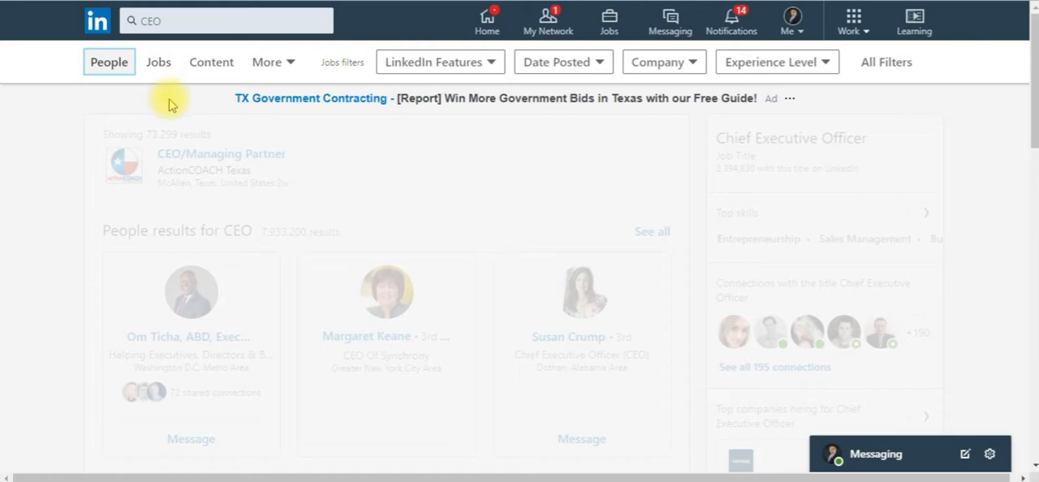
Step: Filter the CEO people results to the San Antonio, Texas Area location
click(109, 62)
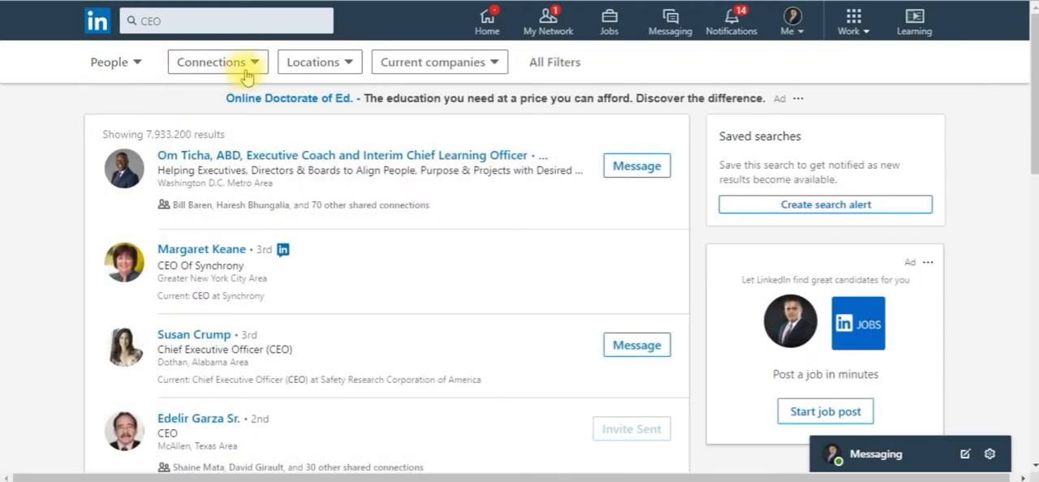
click(319, 62)
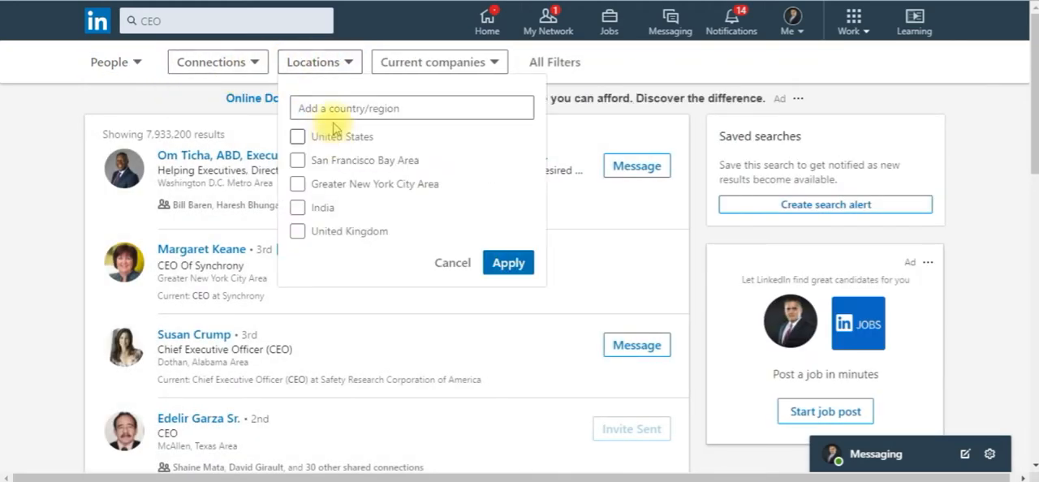
click(412, 107)
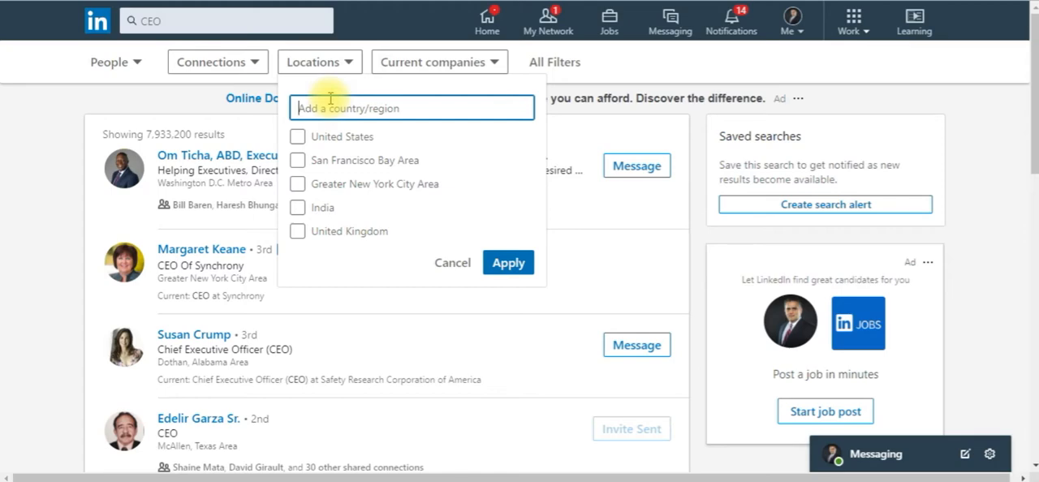
text(San)
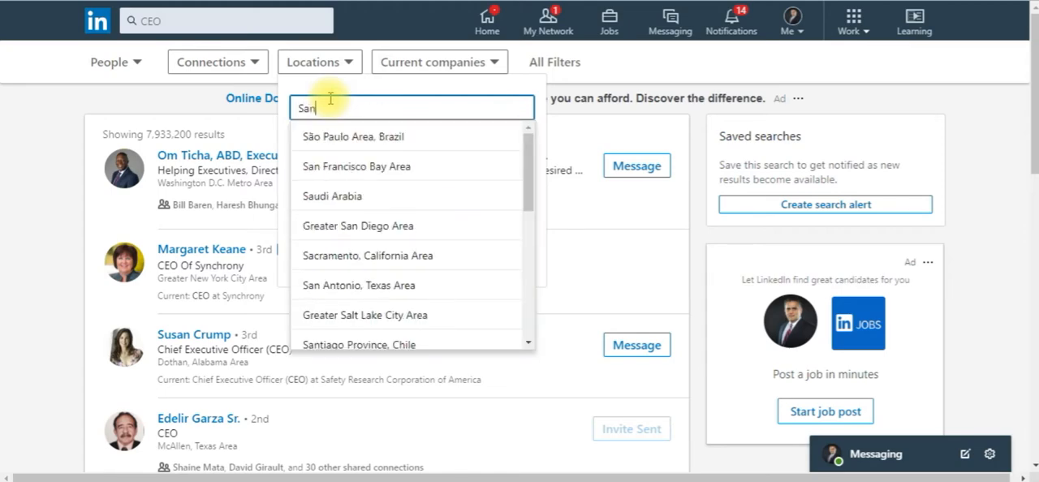
text(An)
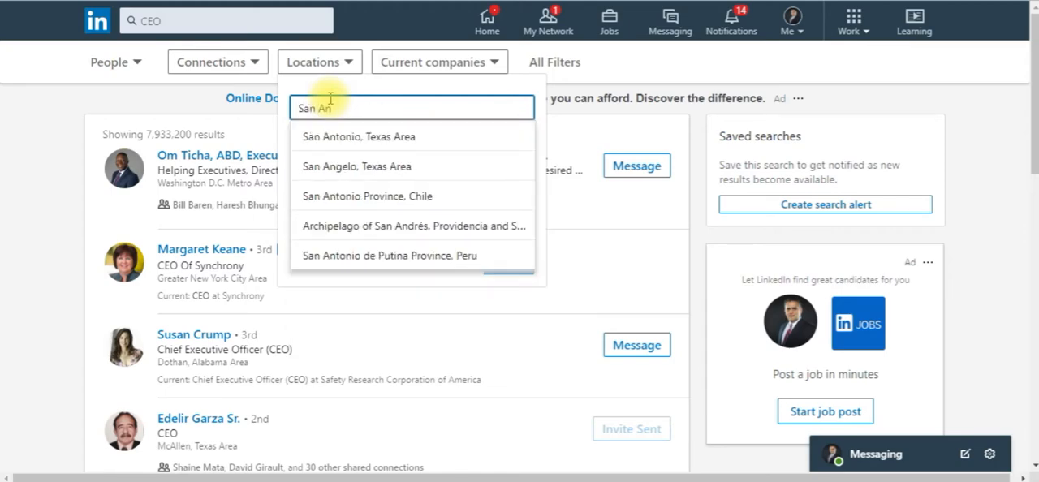
click(357, 136)
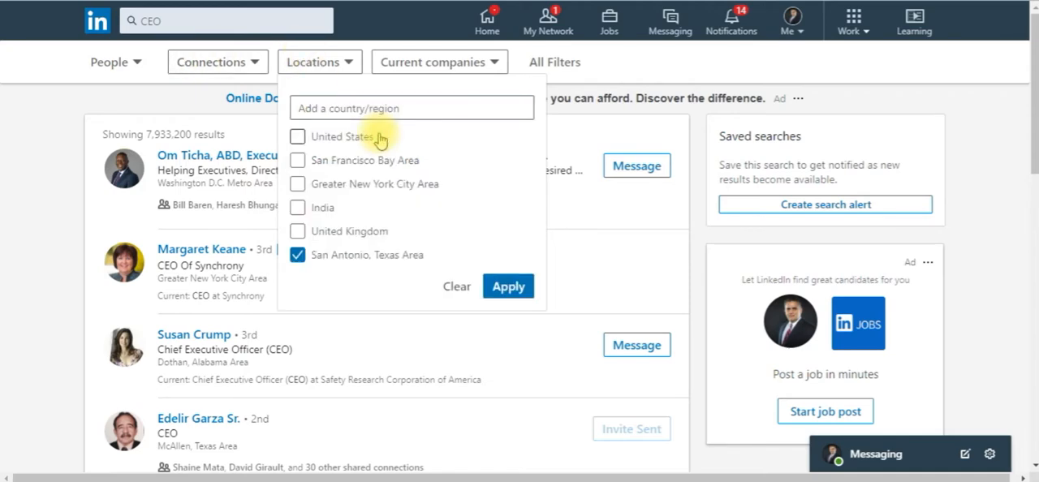
click(508, 286)
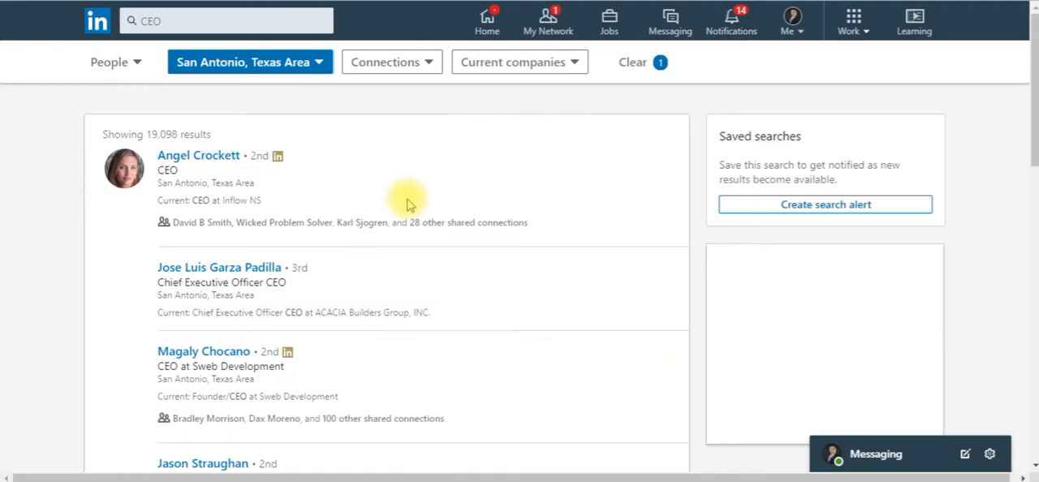
Step: Filter the San Antonio CEO results to 2nd and 3rd+ degree connections
click(393, 62)
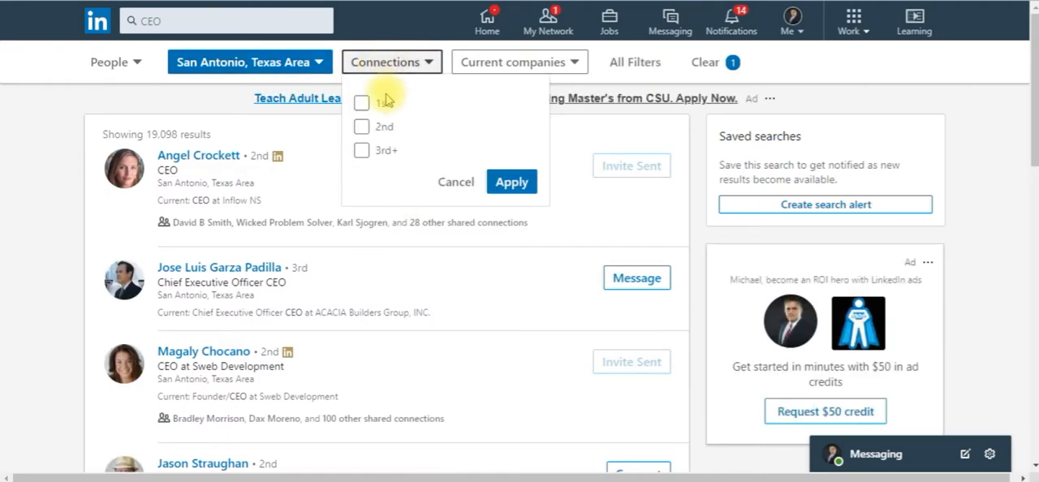
click(361, 126)
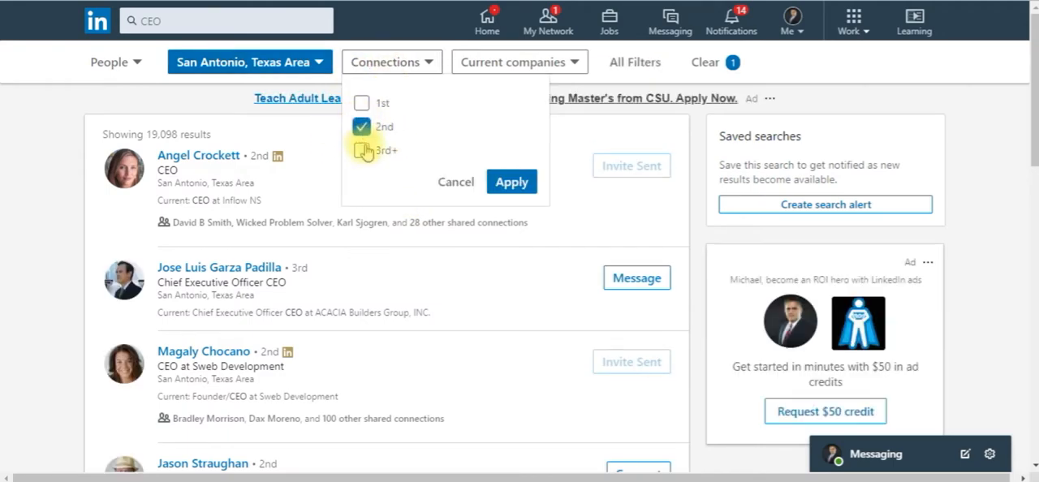
click(360, 151)
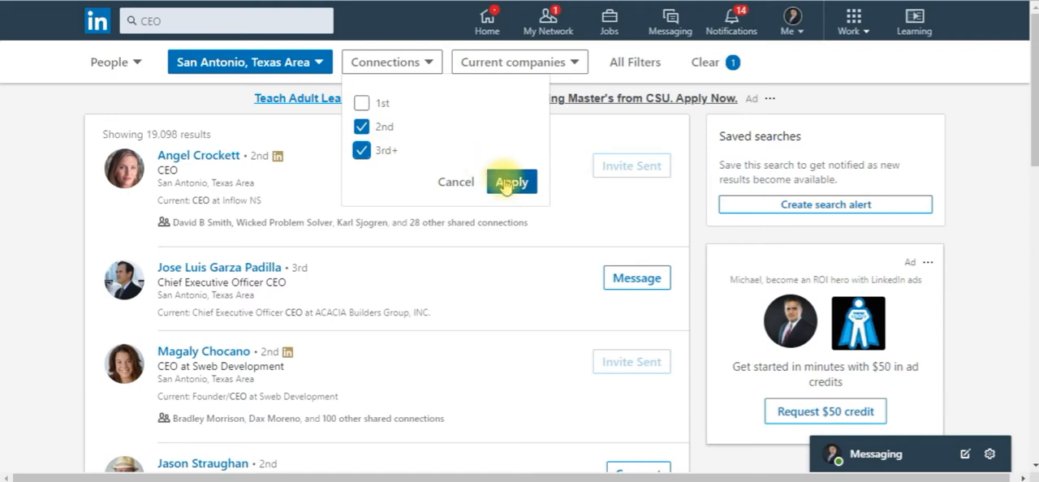
mouse_move(383, 104)
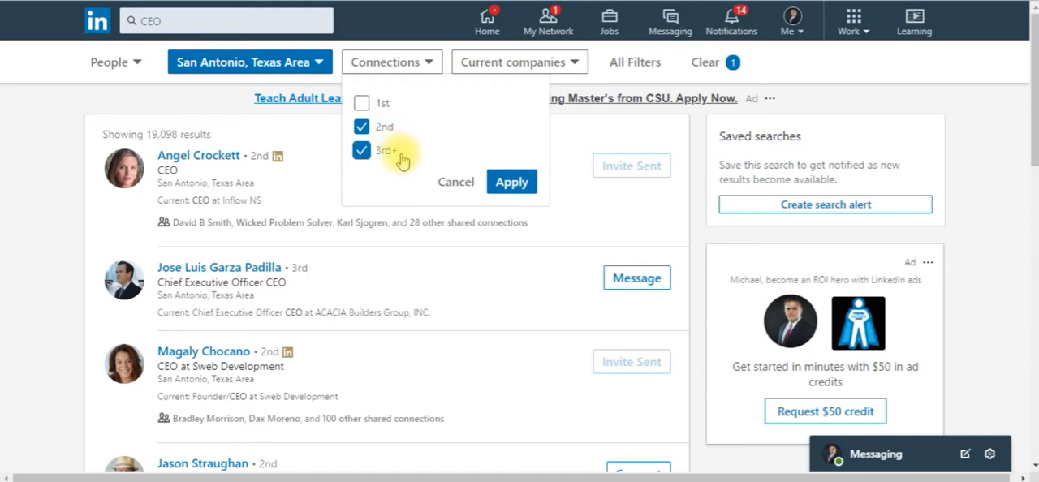
click(511, 182)
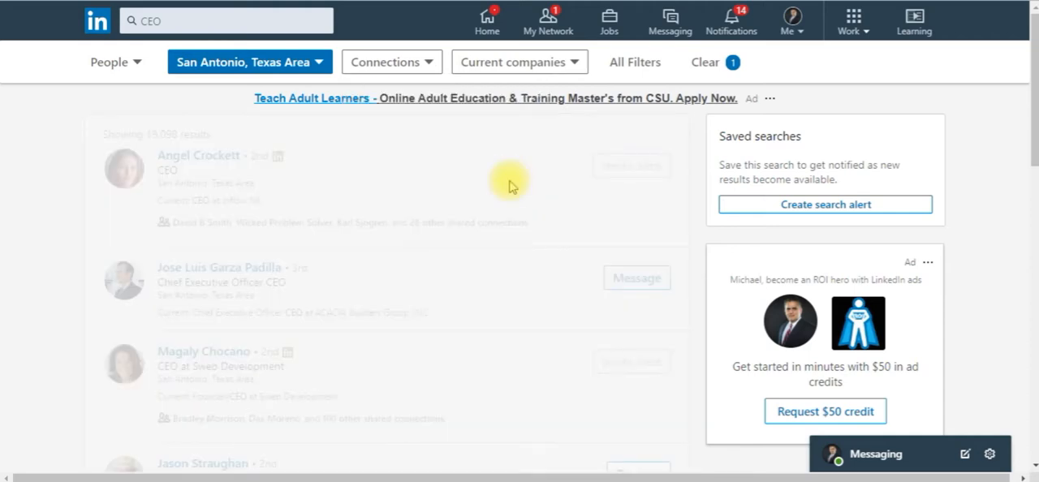
click(391, 61)
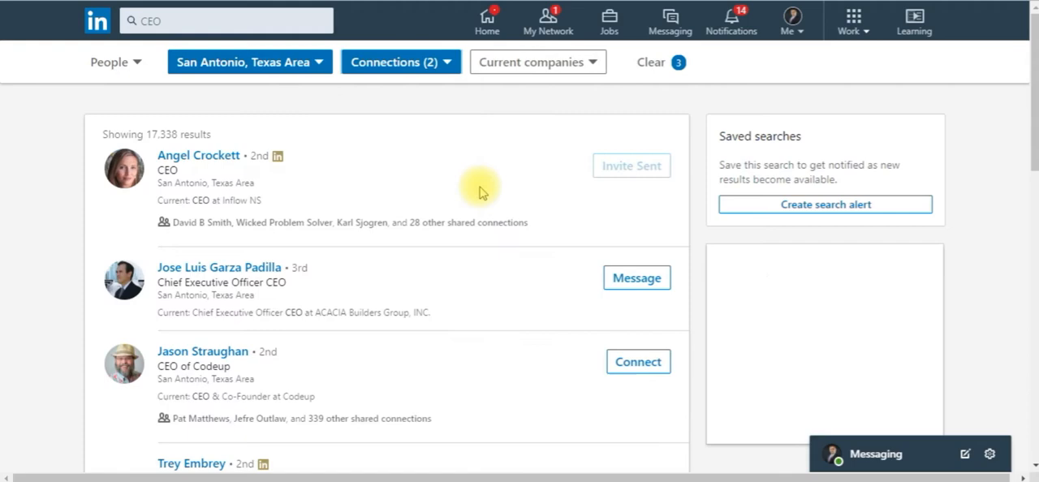
scroll(down, 3)
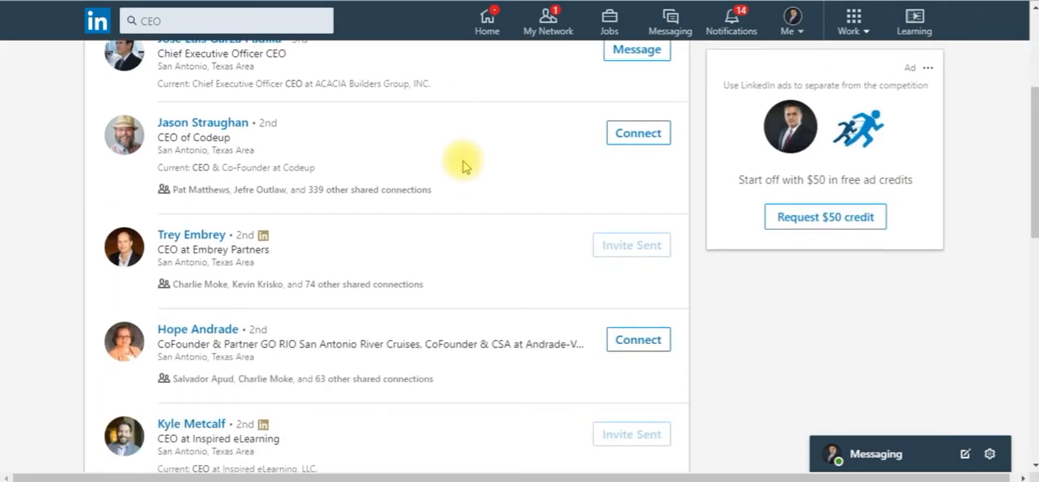
scroll(down, 3)
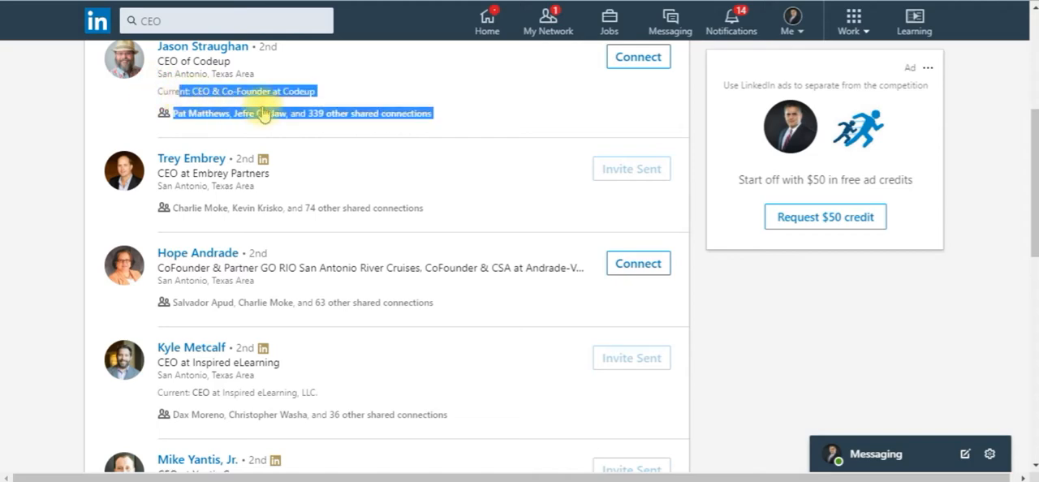
scroll(down, 3)
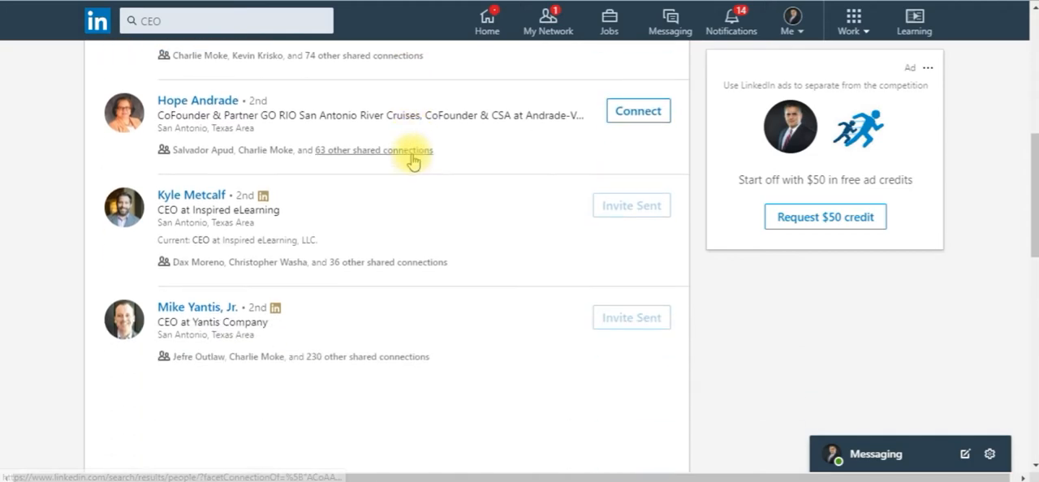
scroll(down, 3)
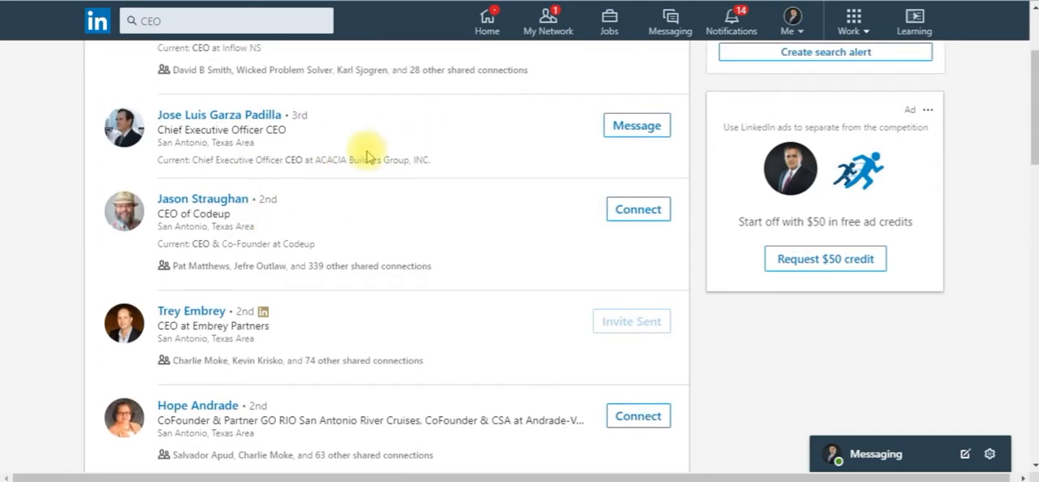
mouse_move(289, 172)
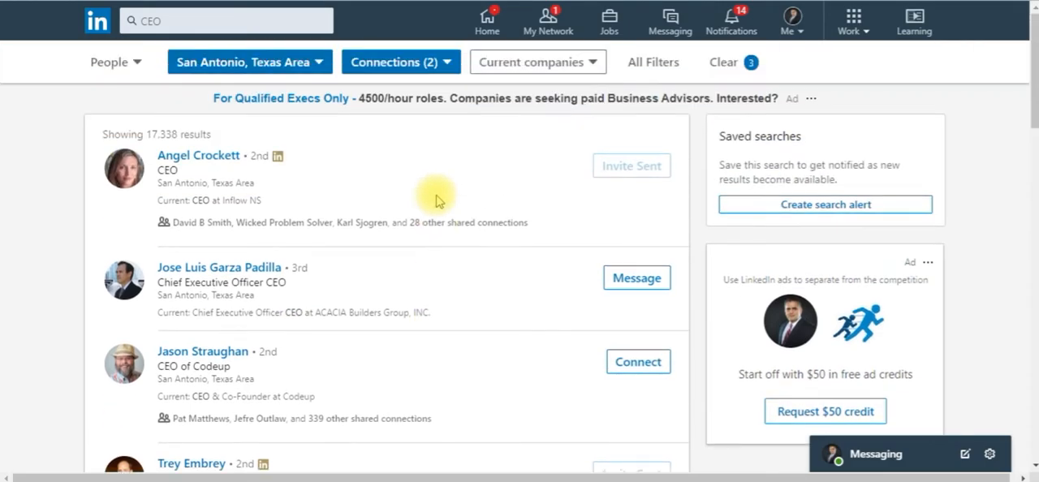
scroll(down, 3)
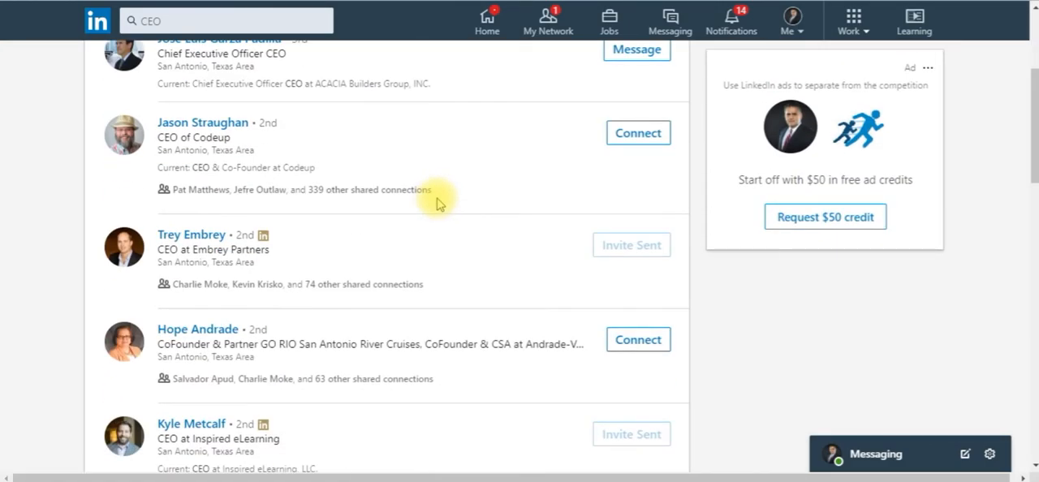
scroll(down, 3)
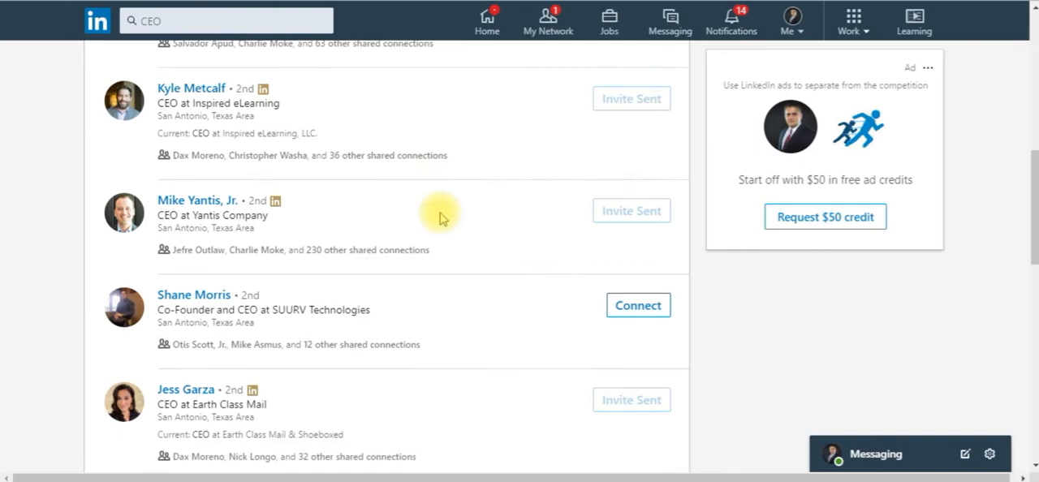
scroll(down, 3)
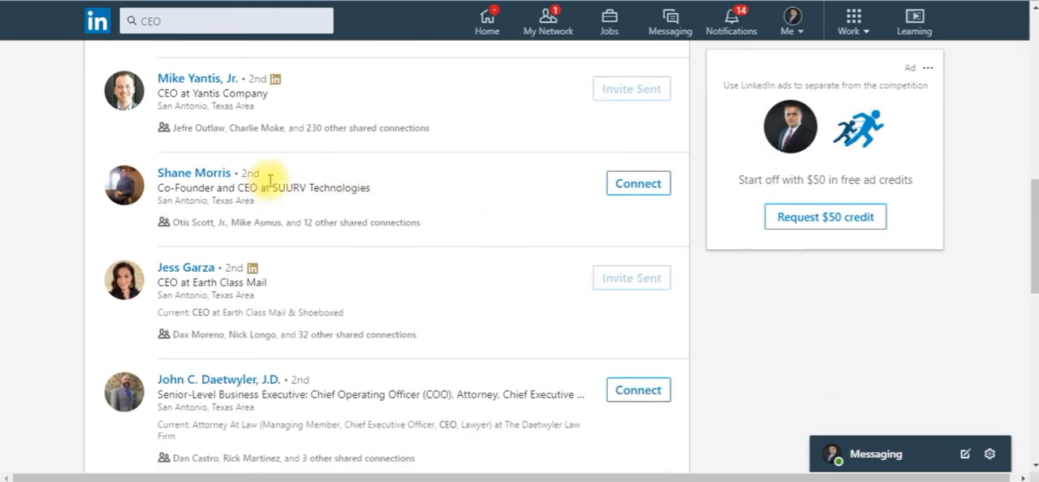
mouse_move(350, 193)
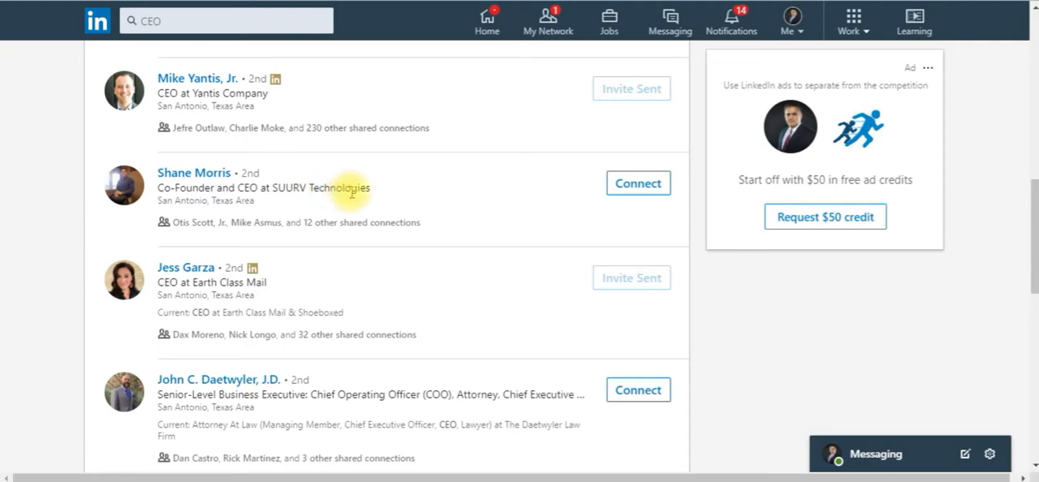
scroll(down, 3)
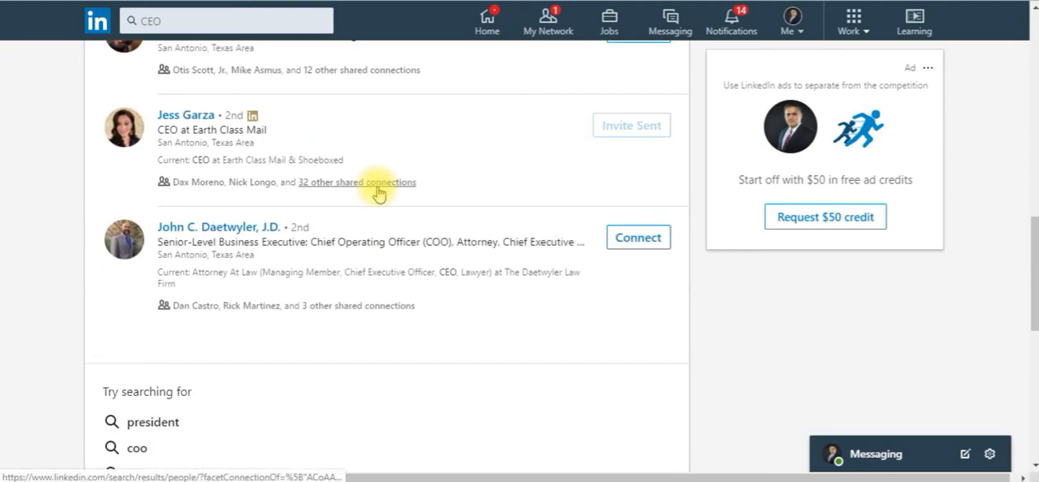
scroll(down, 3)
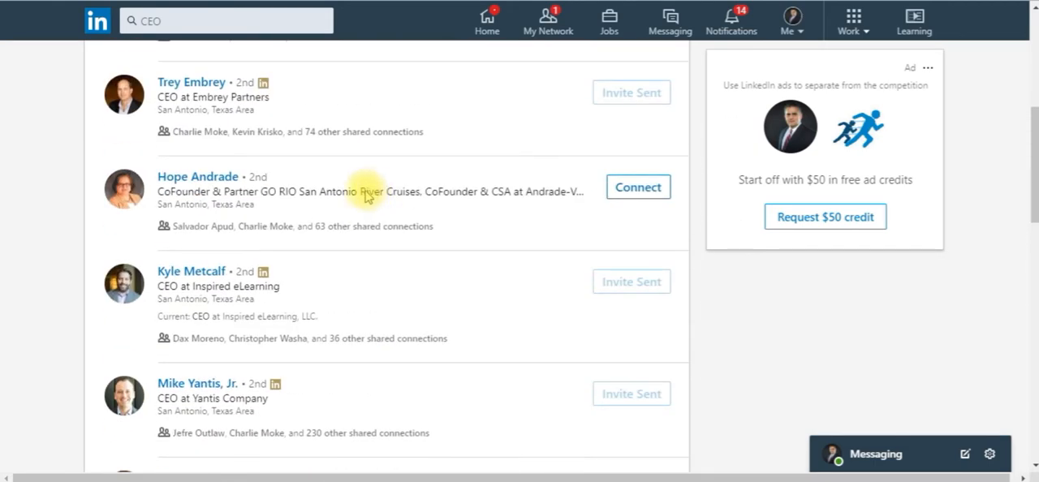
mouse_move(362, 213)
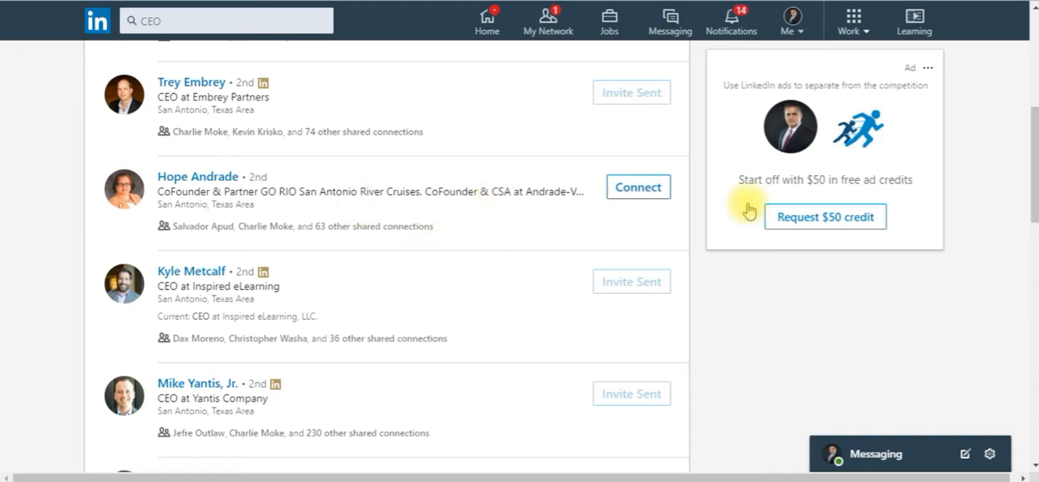
Step: Change the Connections filter to 3rd+ only, dropping 2nd-degree connections
scroll(down, 3)
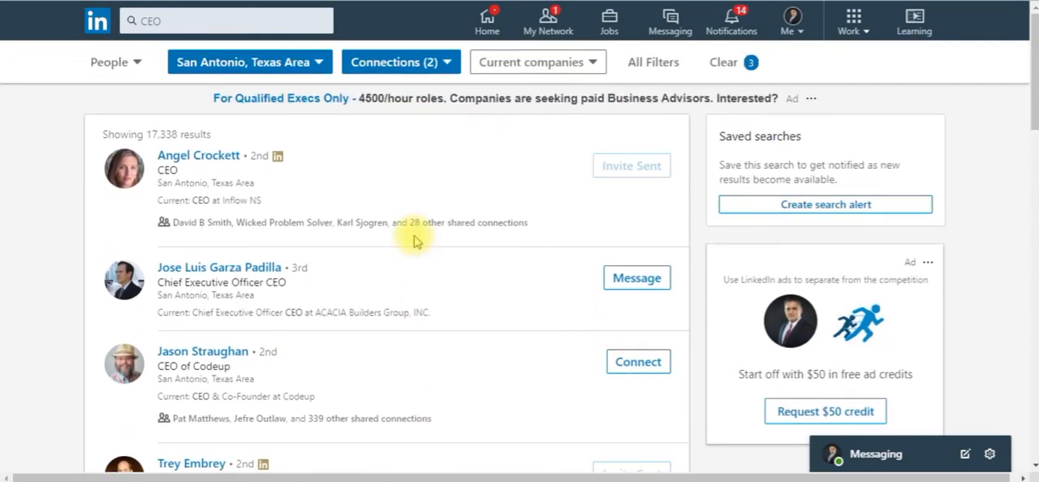
scroll(down, 3)
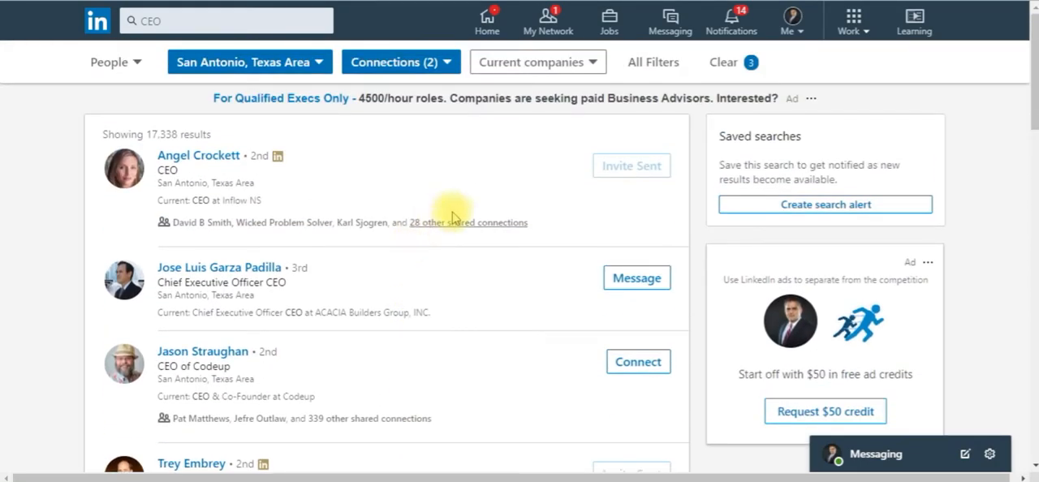
scroll(down, 3)
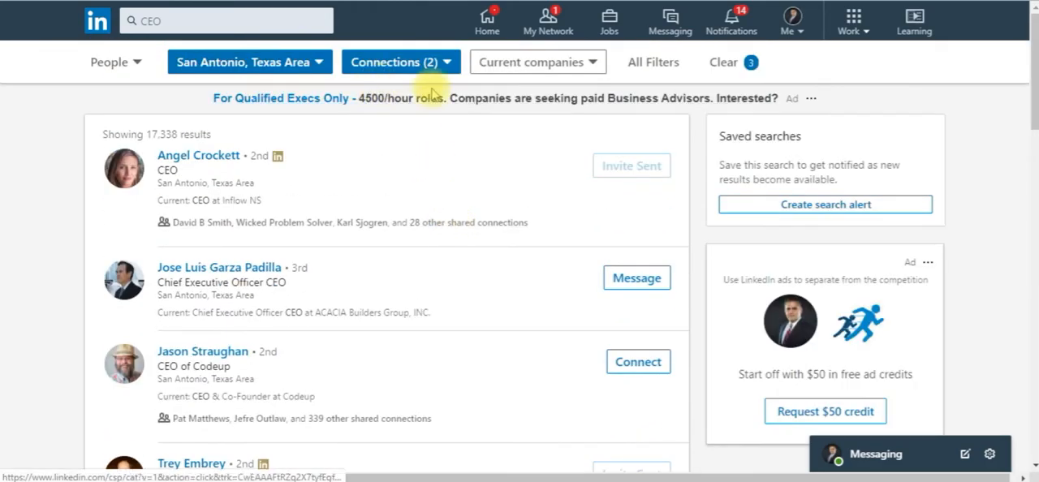
click(399, 62)
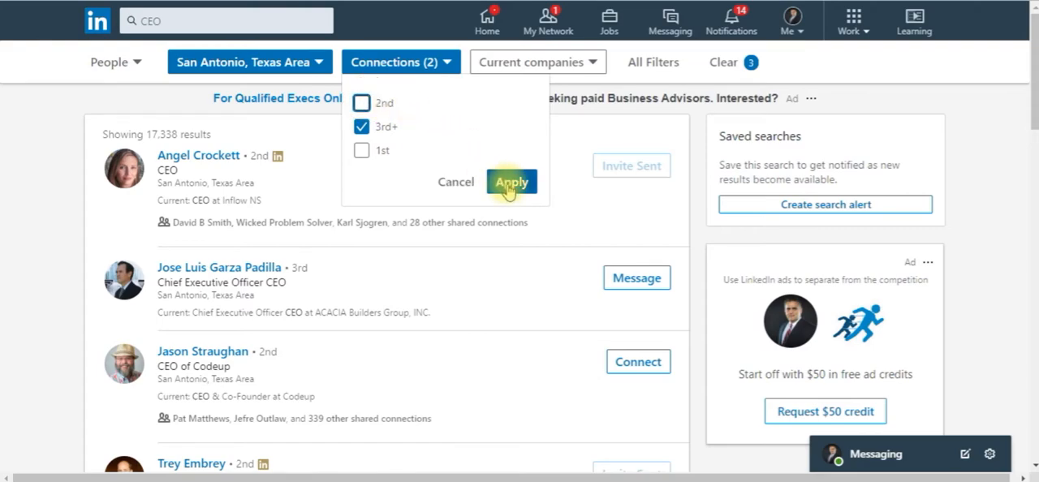
click(511, 182)
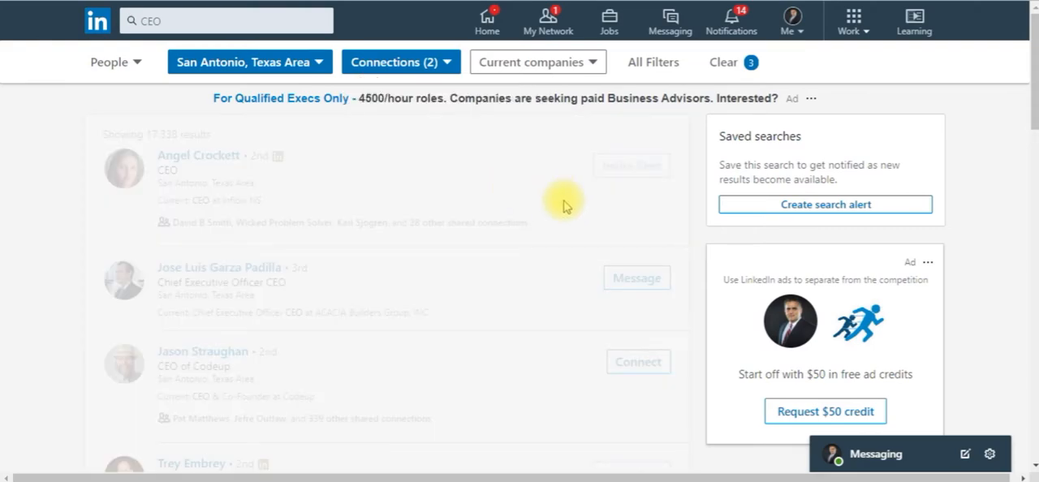
Step: Scroll through the 3rd+ only San Antonio CEO results
scroll(down, 3)
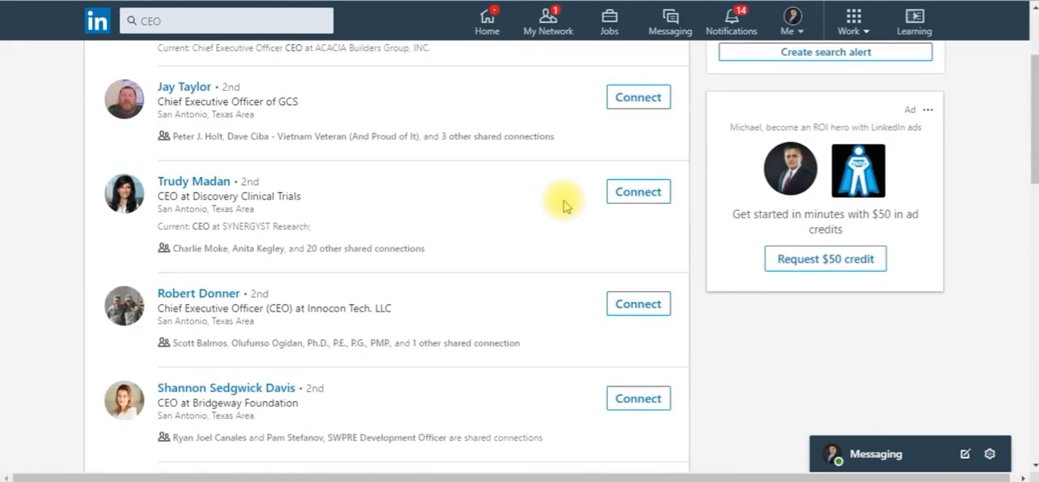
scroll(down, 3)
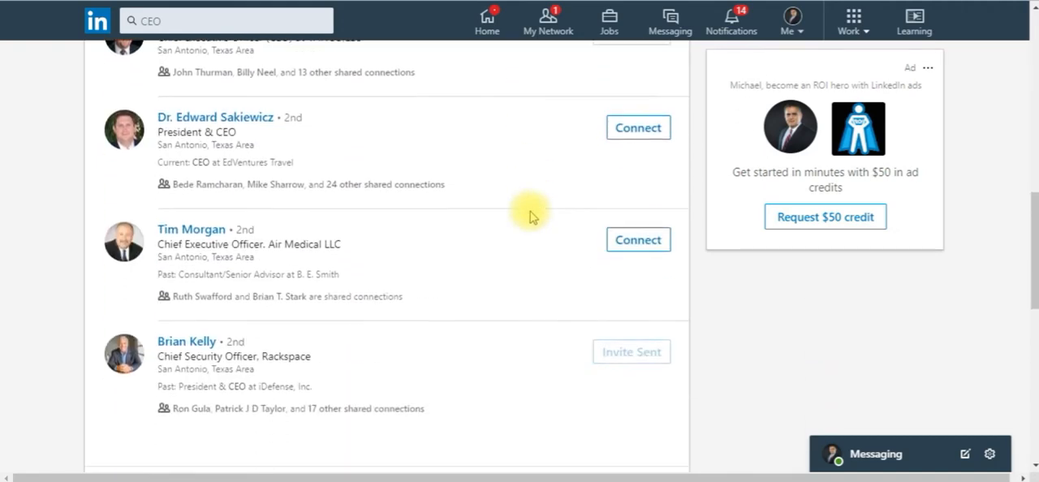
scroll(down, 3)
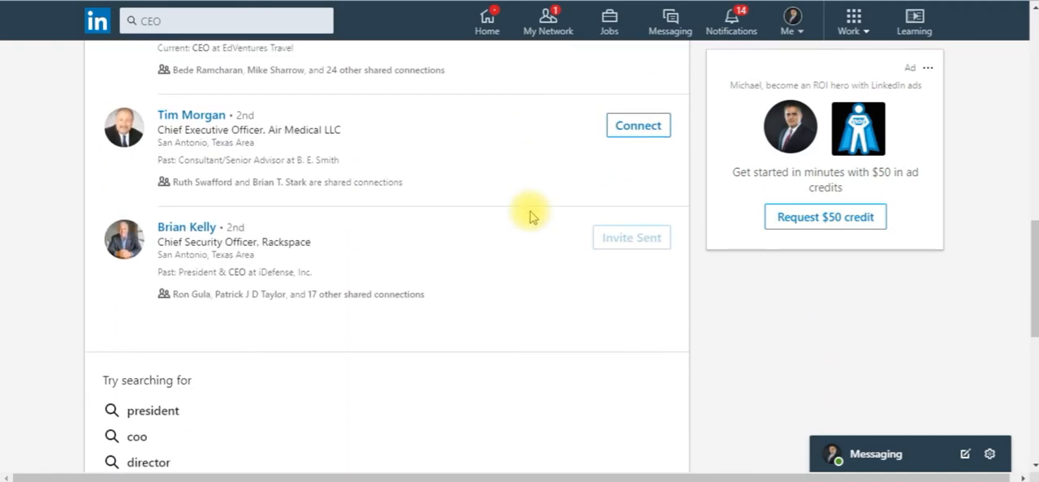
mouse_move(377, 185)
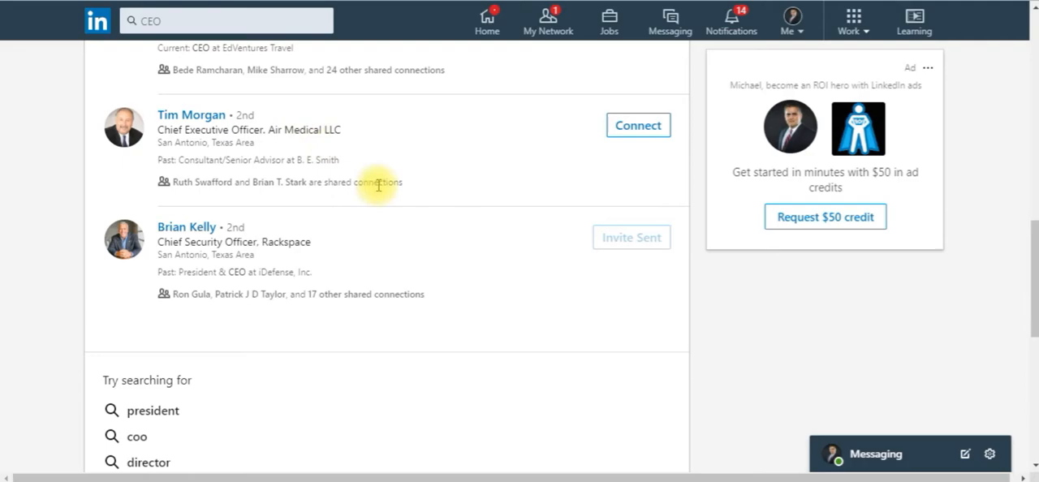
scroll(down, 3)
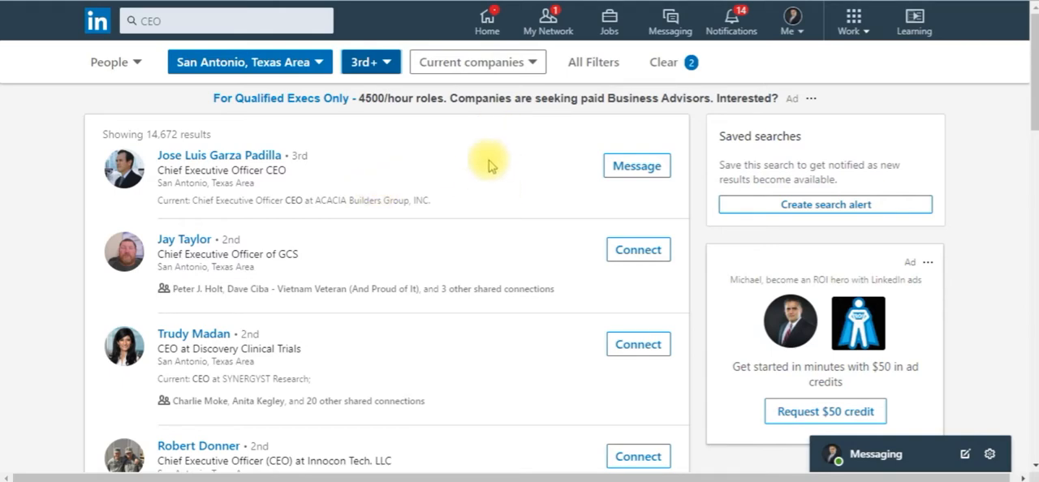
mouse_move(438, 189)
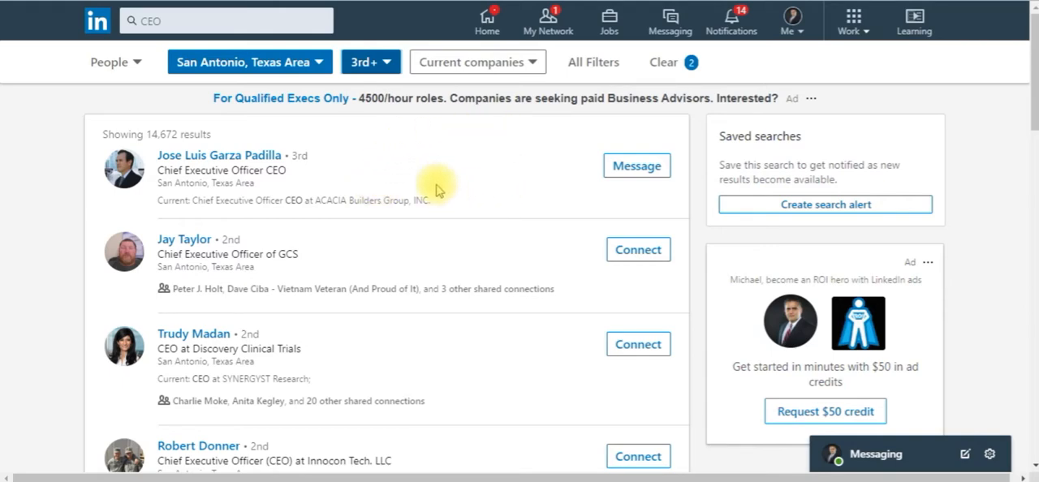
mouse_move(410, 248)
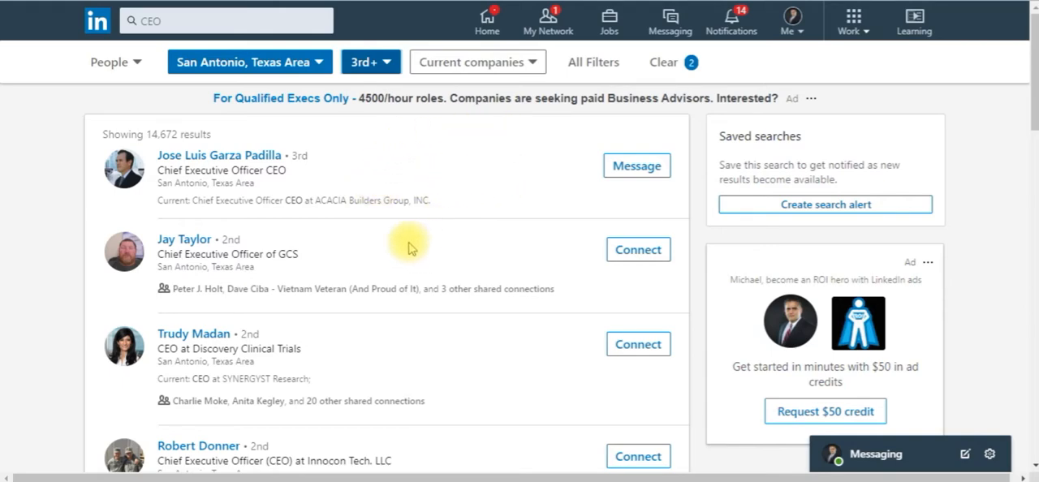
mouse_move(436, 266)
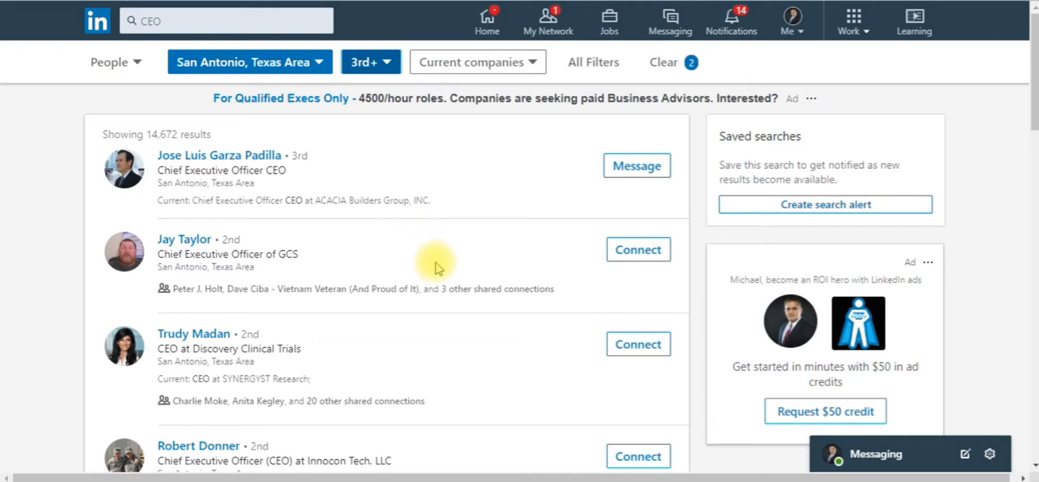
mouse_move(429, 266)
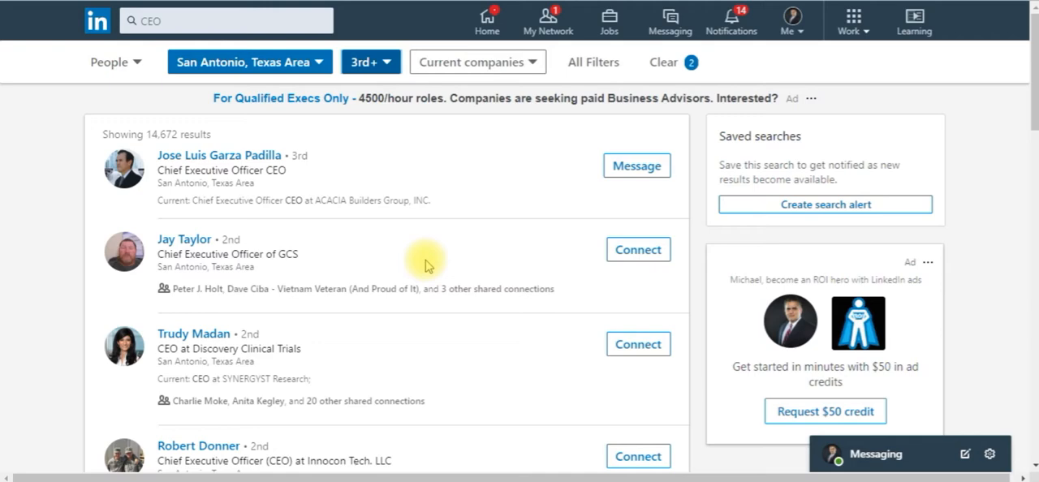
mouse_move(549, 386)
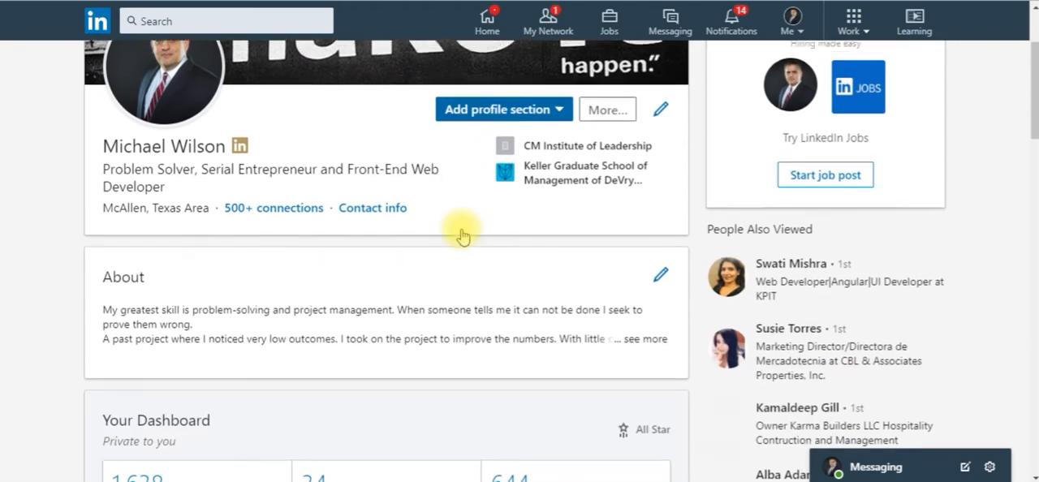
scroll(down, 3)
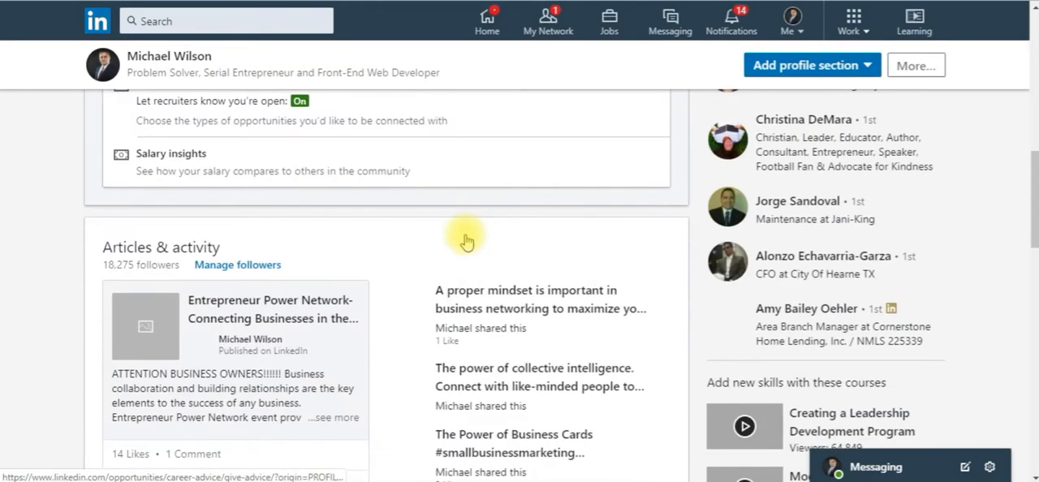
scroll(down, 3)
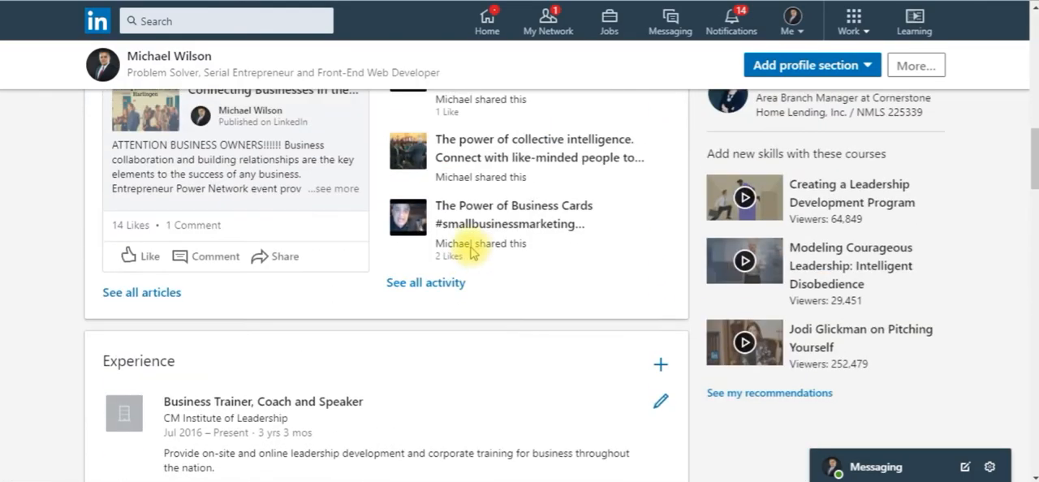
scroll(up, 3)
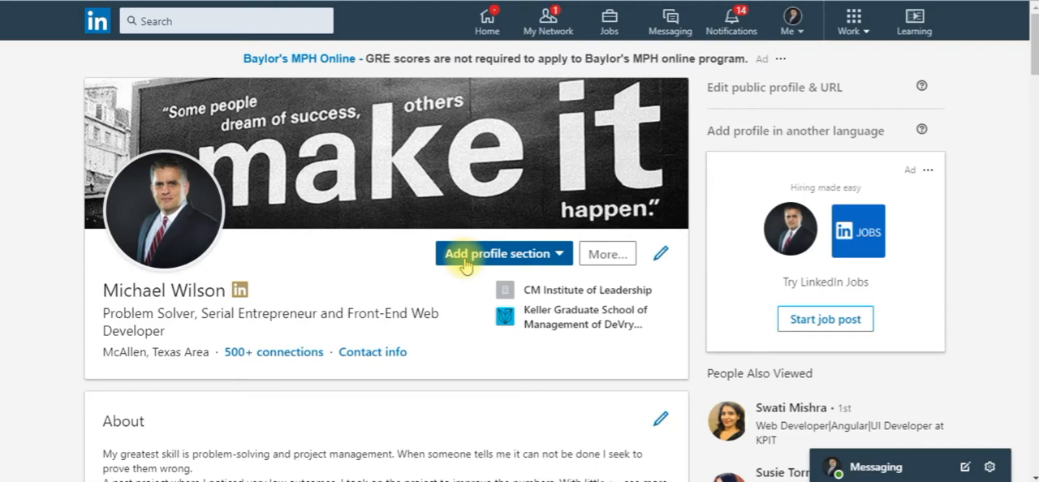
scroll(down, 3)
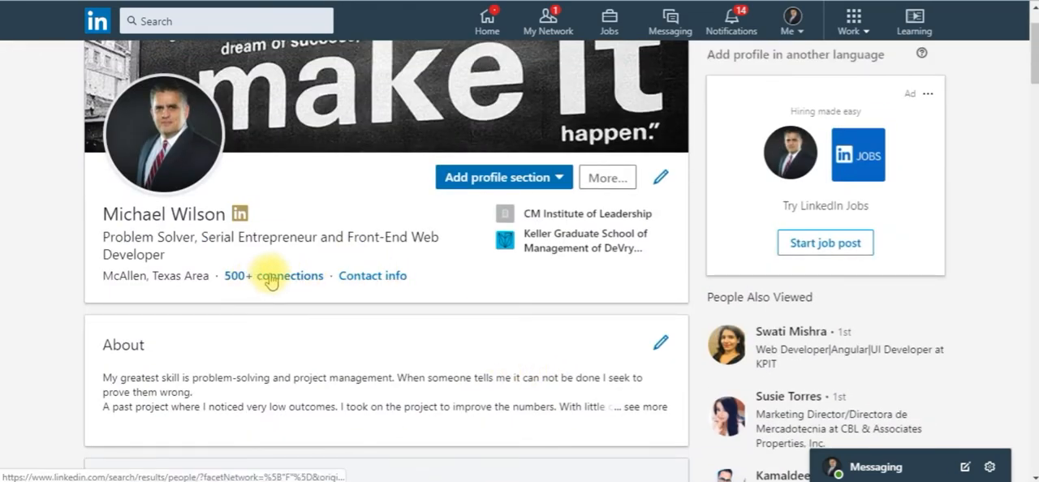
scroll(down, 3)
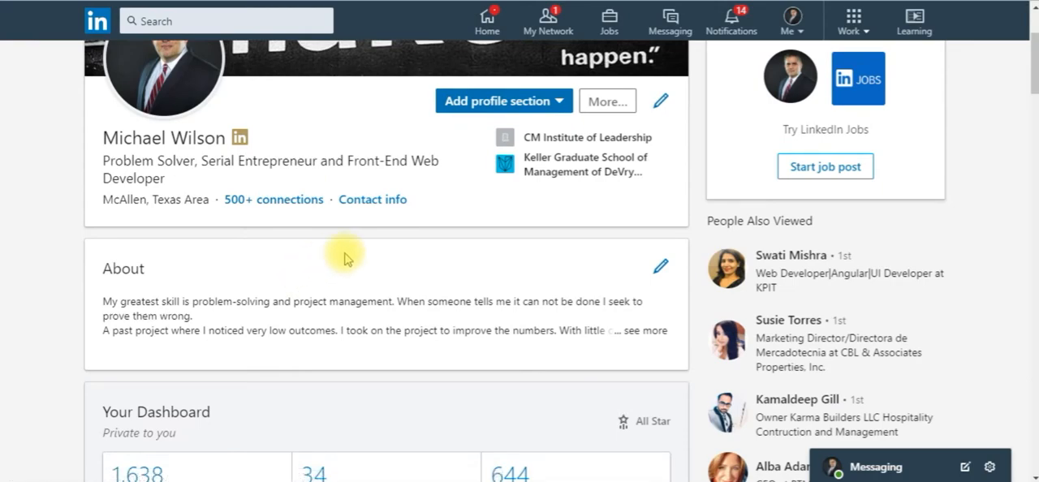
mouse_move(273, 198)
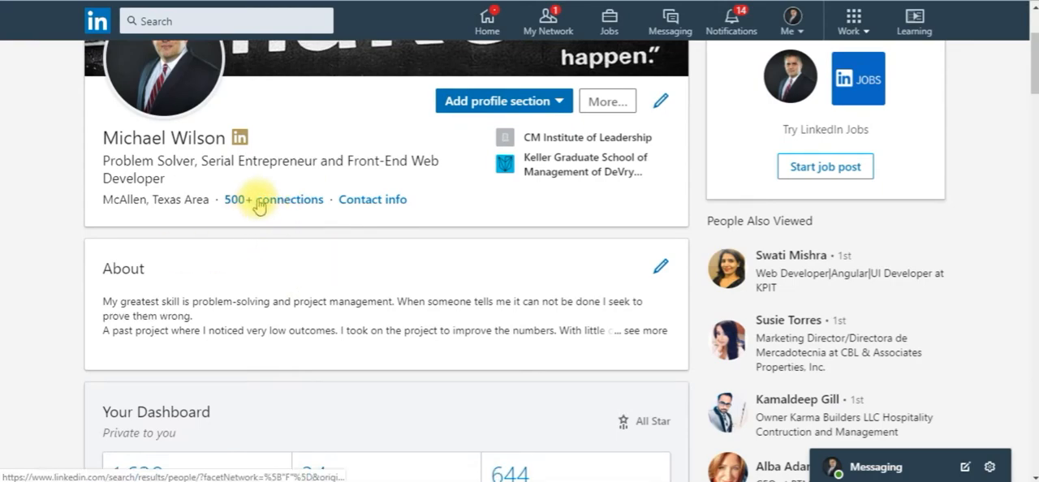
scroll(down, 3)
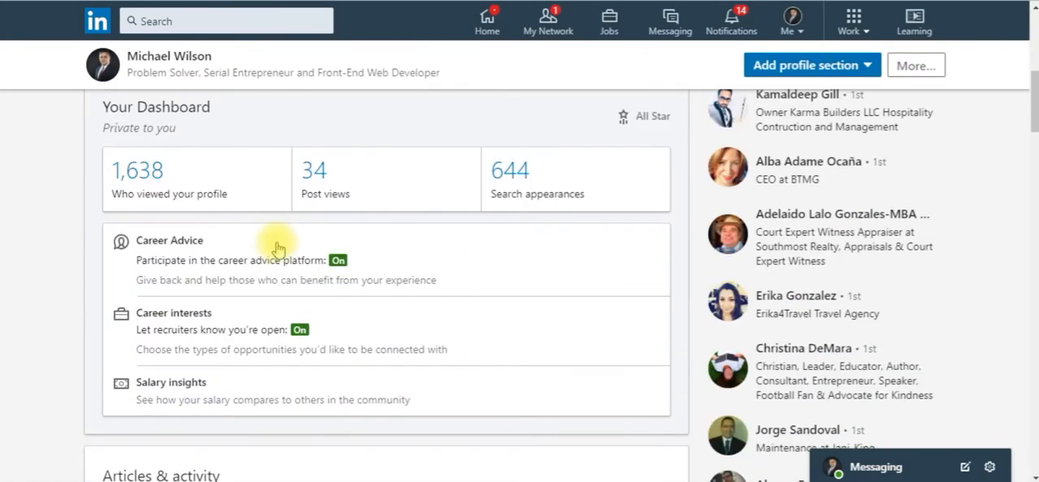
scroll(down, 3)
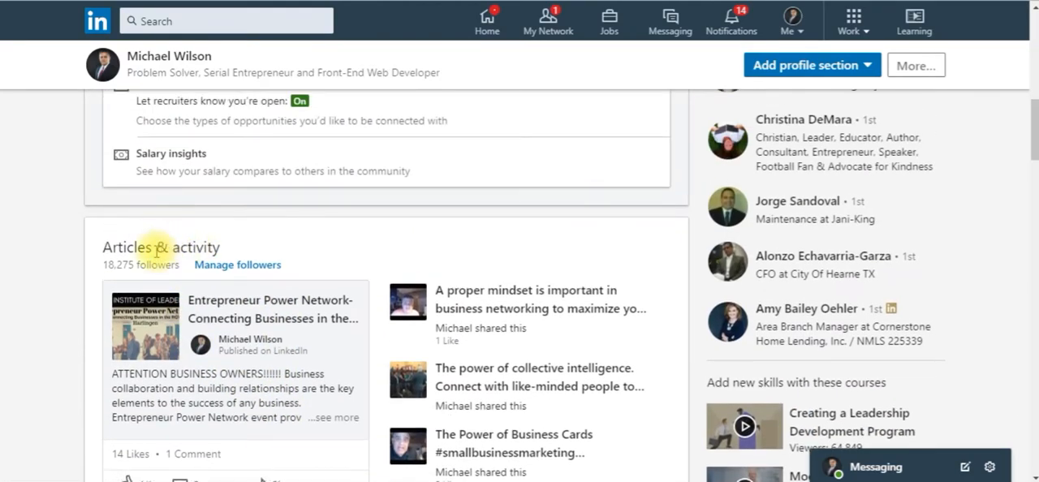
scroll(down, 3)
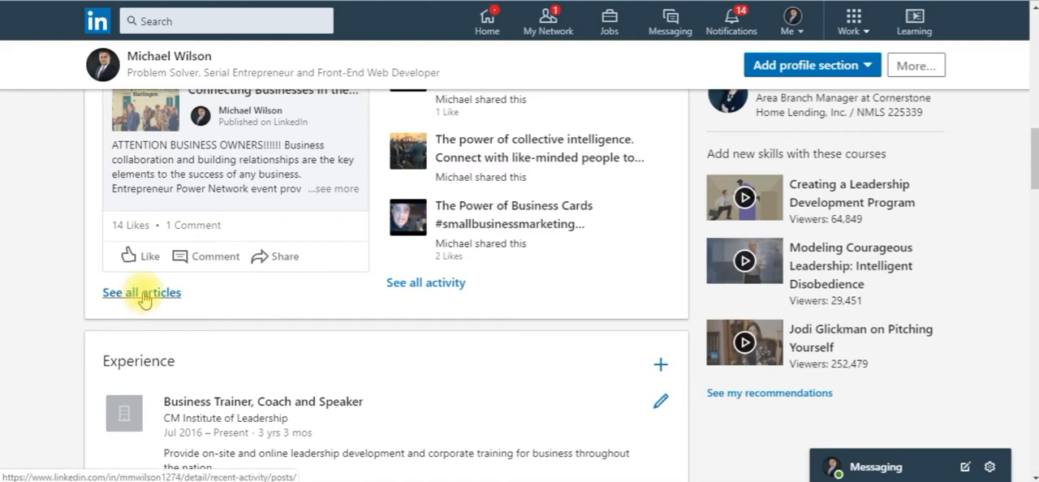
mouse_move(425, 282)
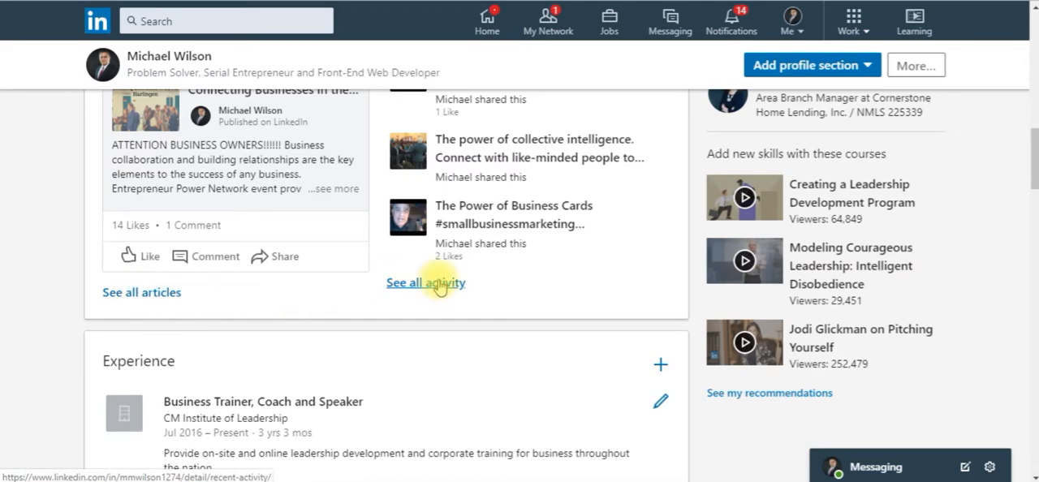
click(425, 282)
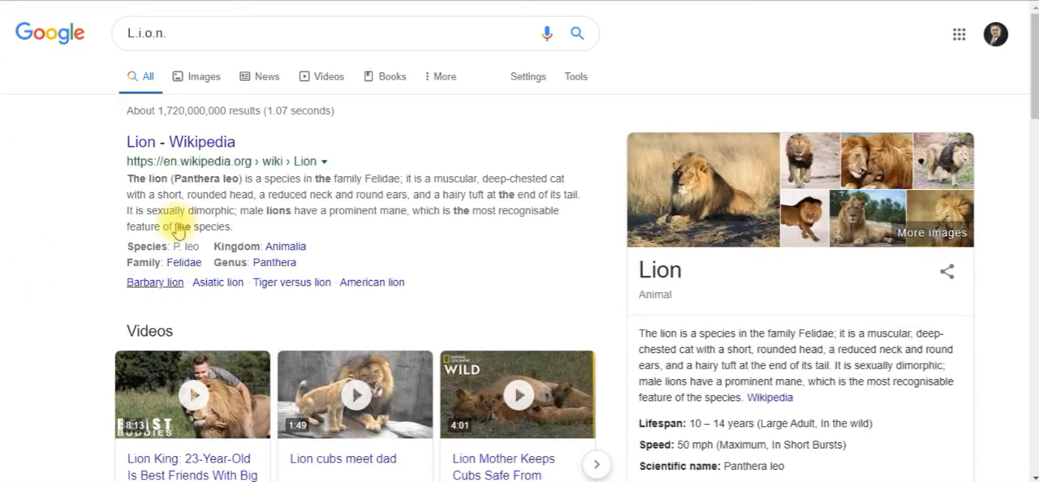
Step: Review the Google results for L.i.o.n. and return to the search box
scroll(down, 3)
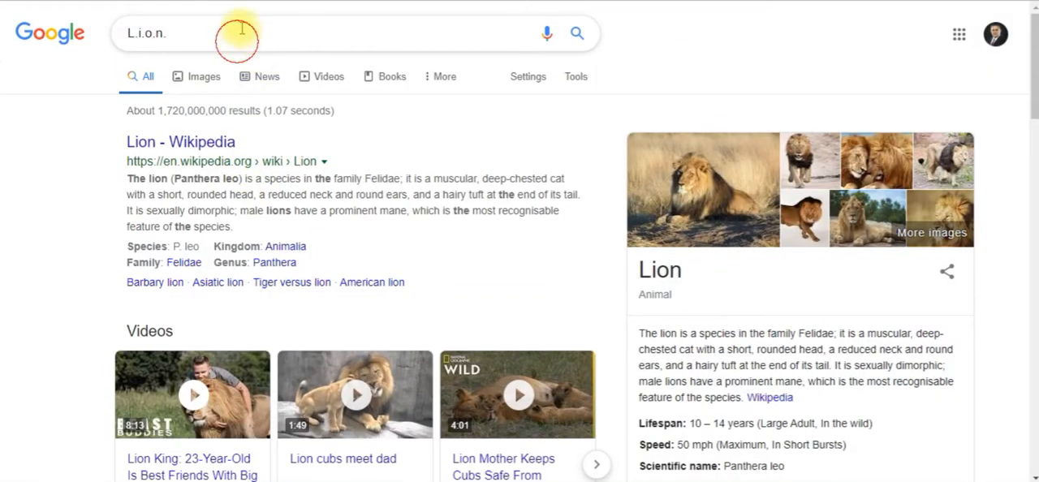
click(244, 33)
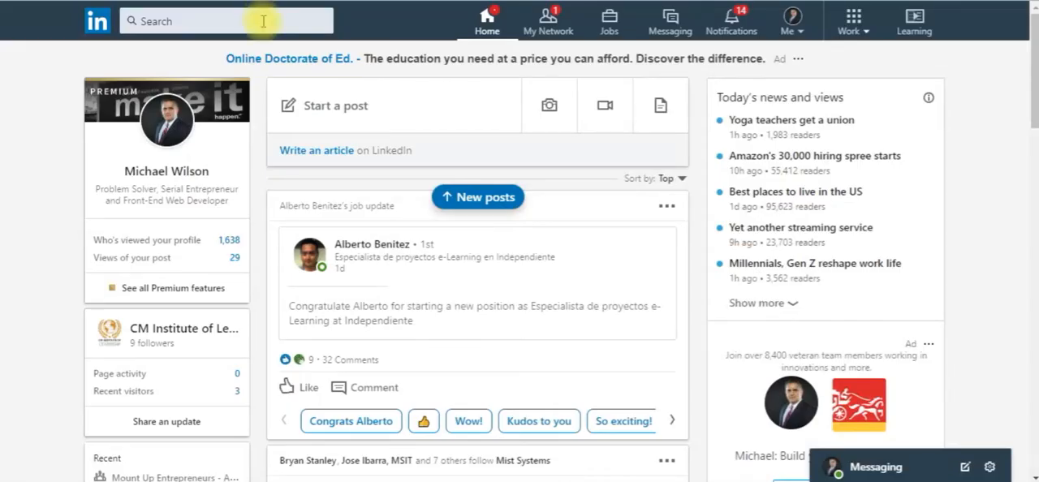
Step: Search LinkedIn for 'lion', which surfaces mostly companies
click(219, 19)
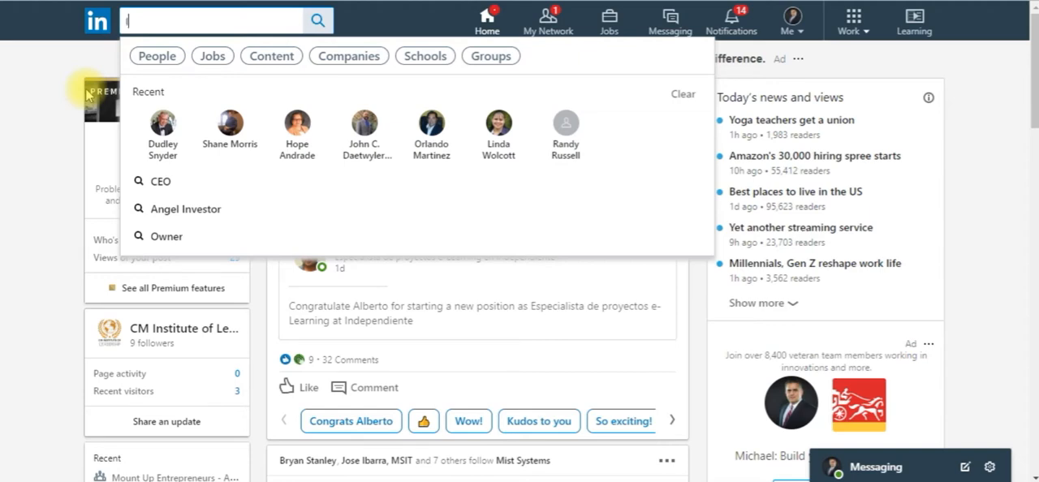
text(lion)
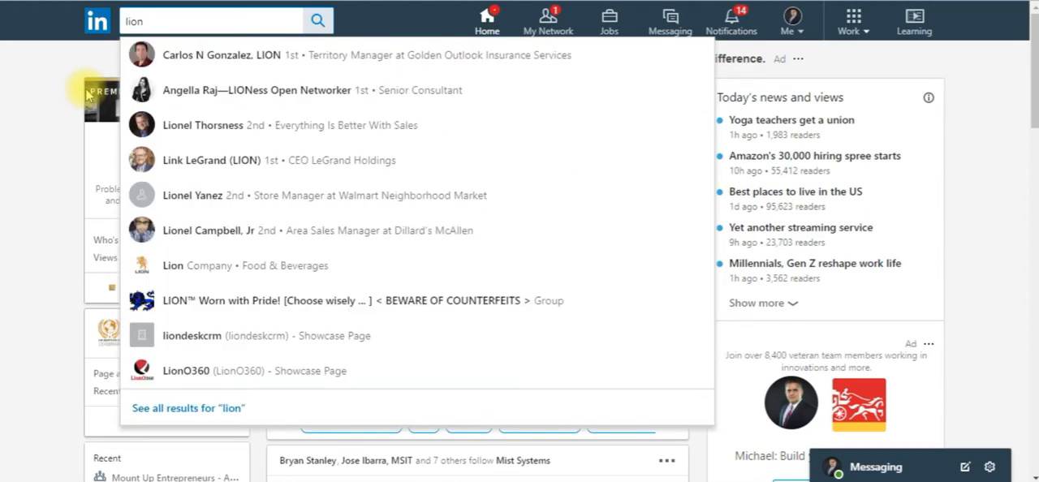
click(318, 20)
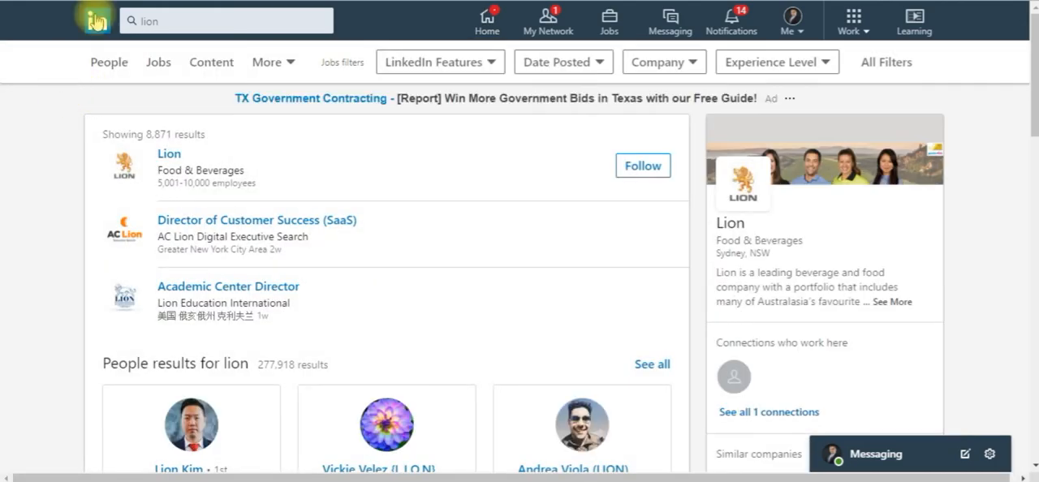
Step: Edit the query to '(LION)' and re-search to list self-labelled LION open networkers
click(226, 20)
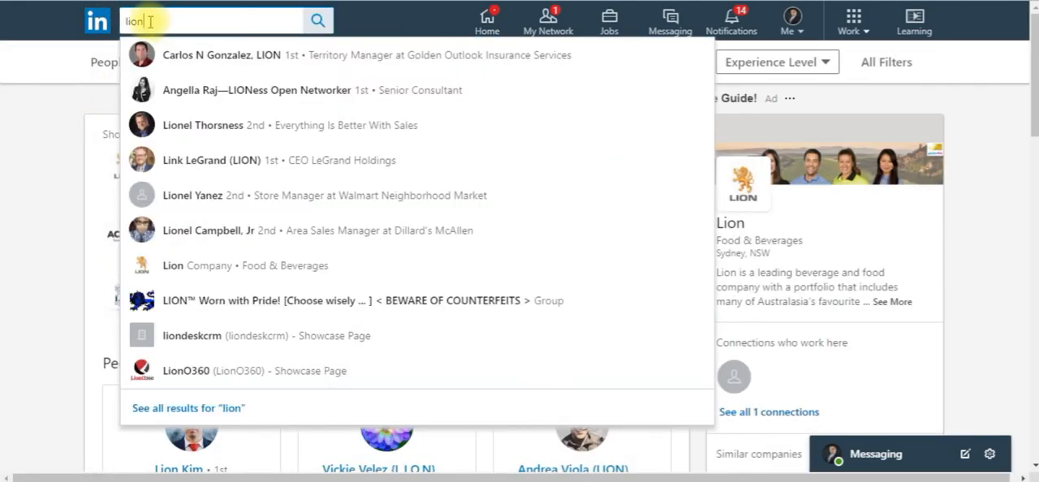
click(211, 19)
text((l)
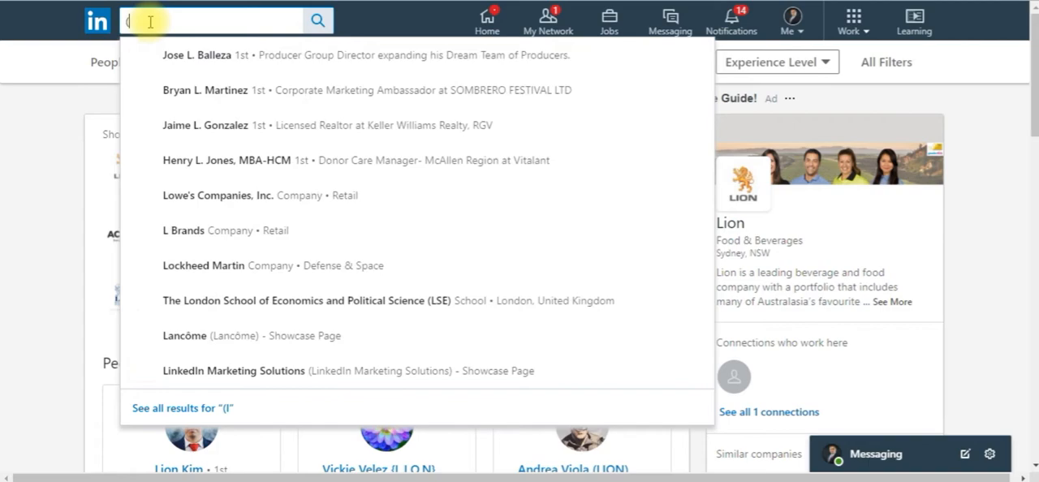
text(ION))
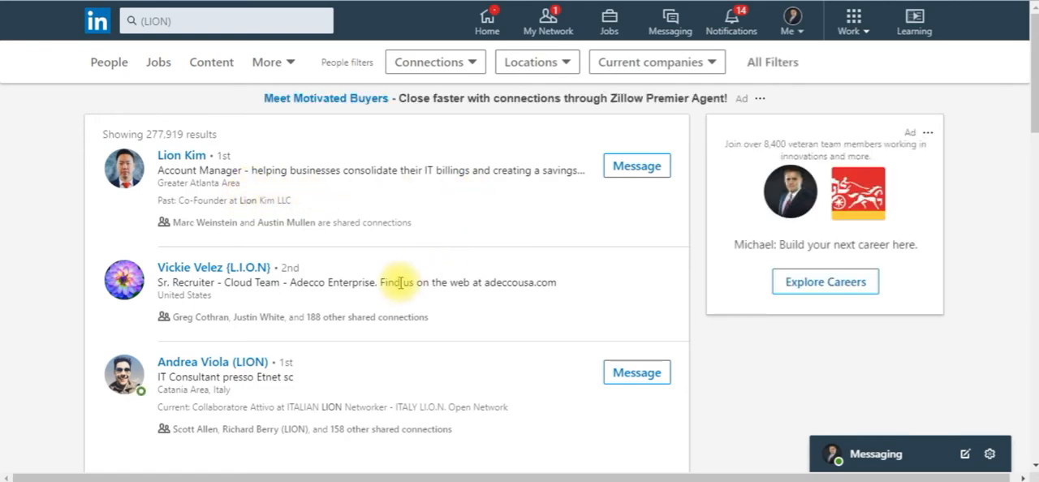
scroll(down, 3)
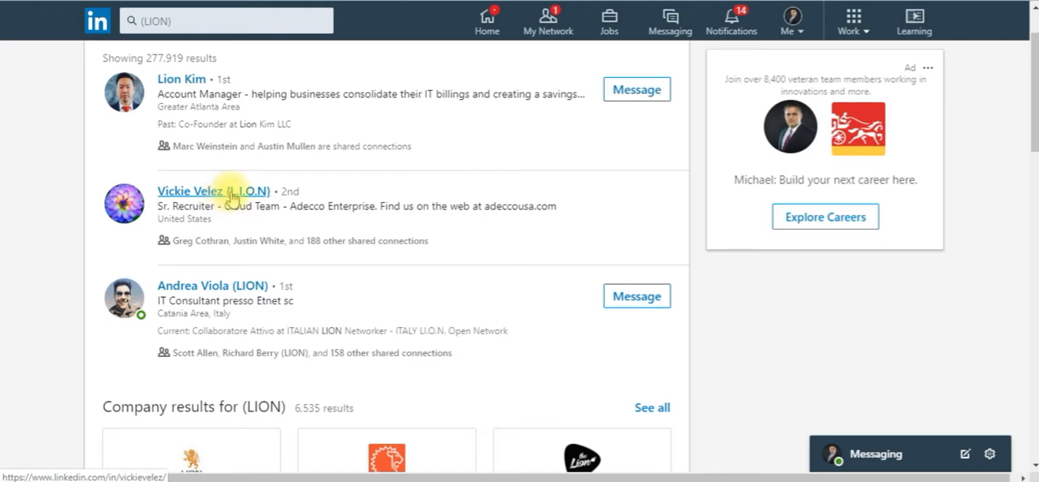
mouse_move(257, 203)
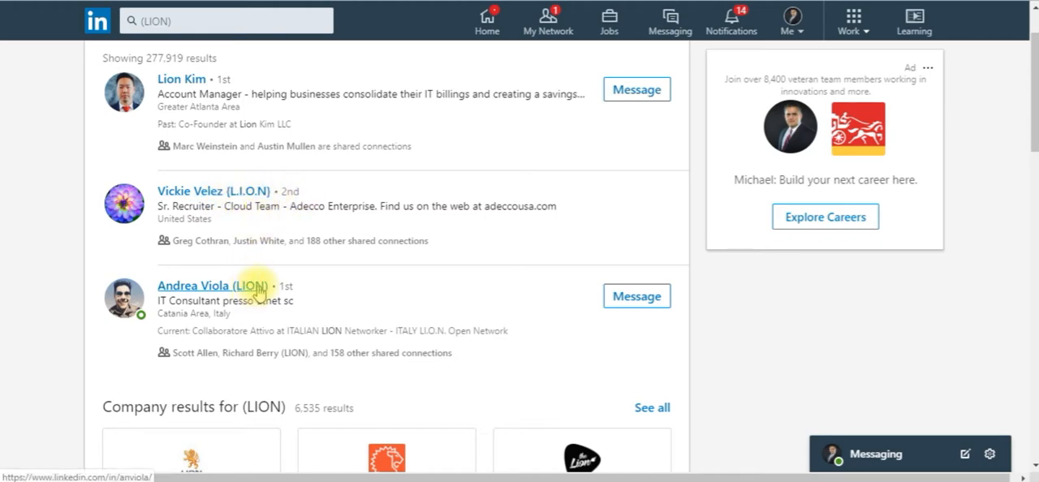
mouse_move(270, 258)
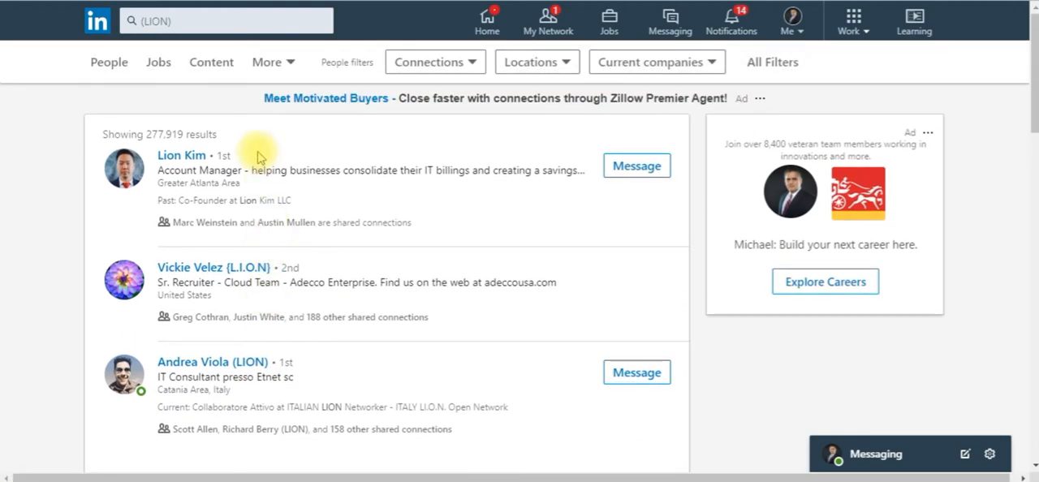
click(219, 19)
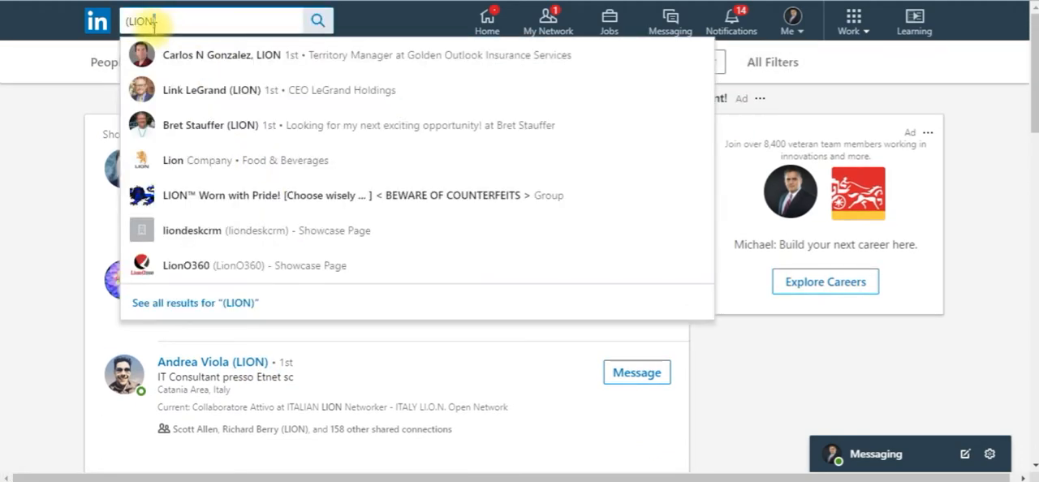
mouse_move(549, 235)
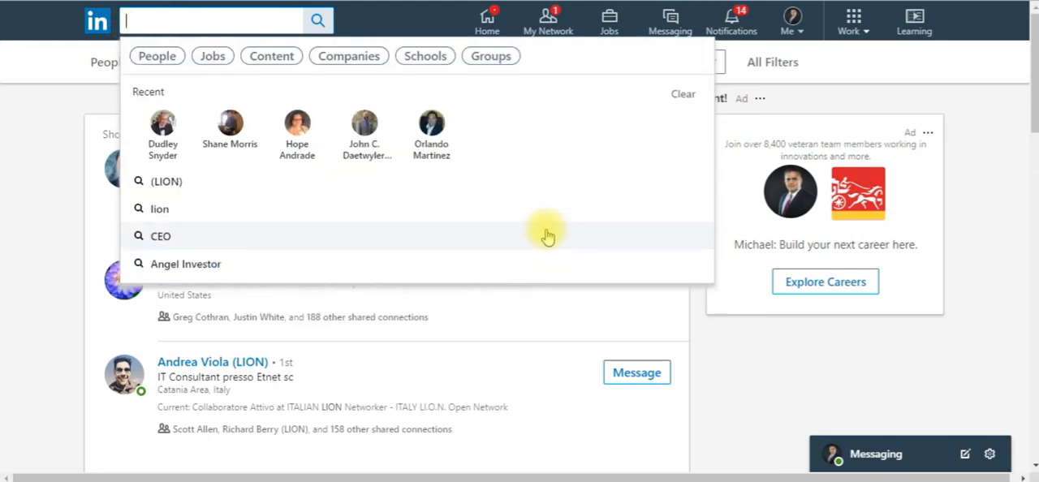
text(Open Networker)
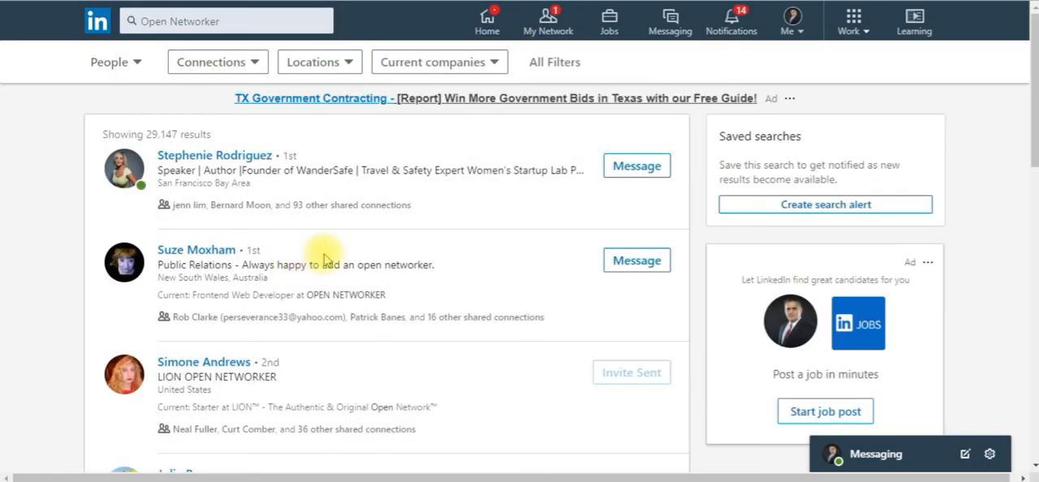
scroll(down, 3)
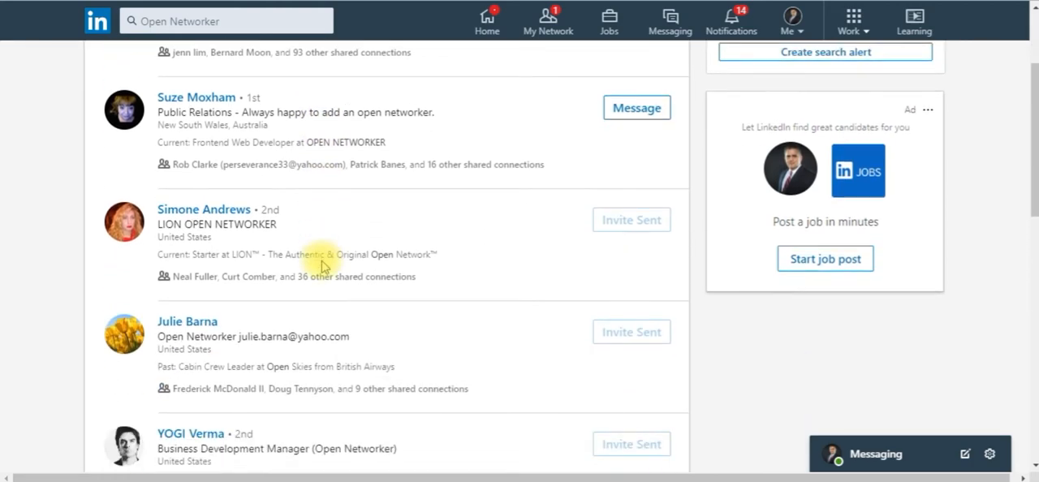
mouse_move(194, 97)
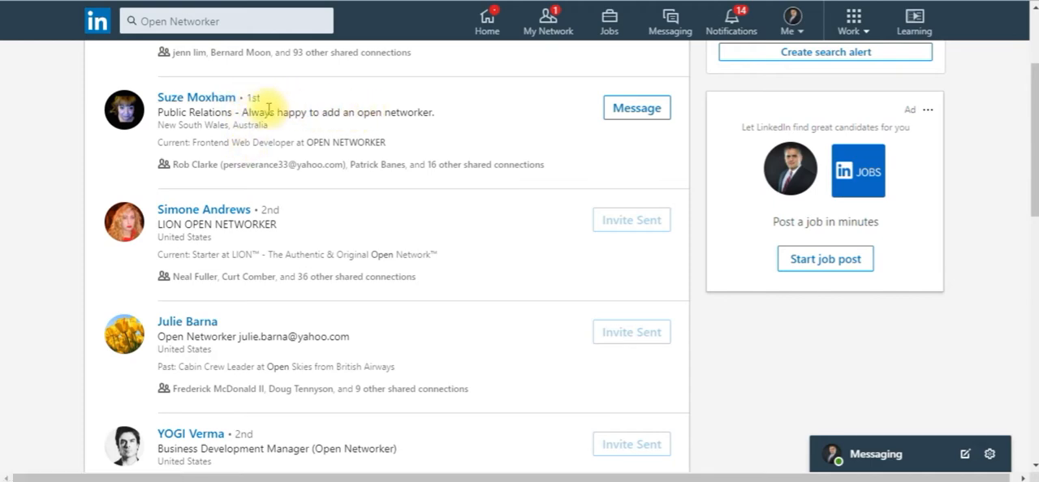
mouse_move(416, 117)
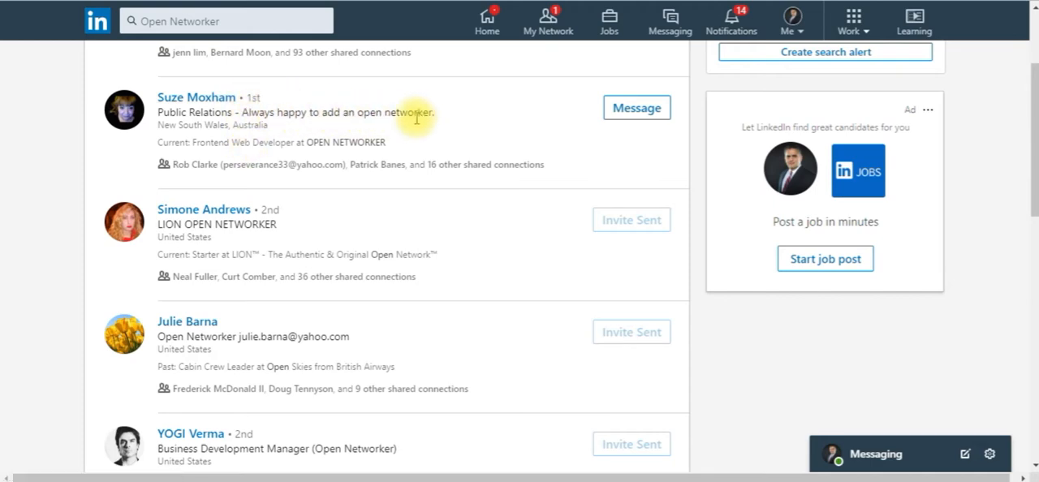
scroll(down, 3)
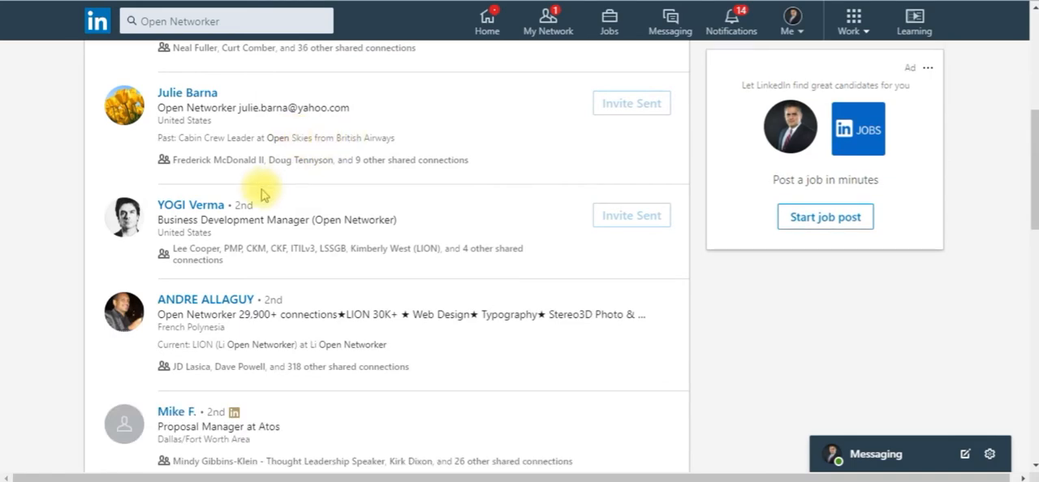
scroll(down, 3)
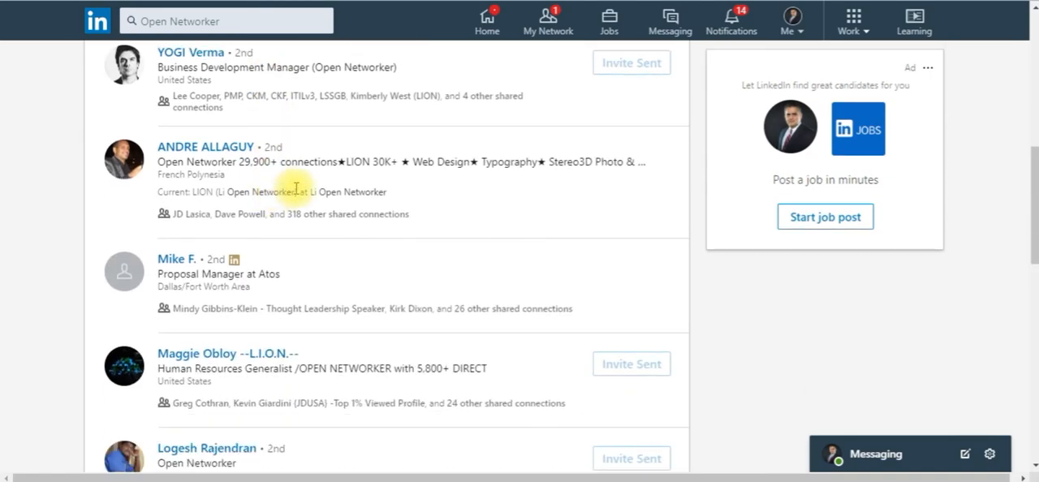
mouse_move(625, 122)
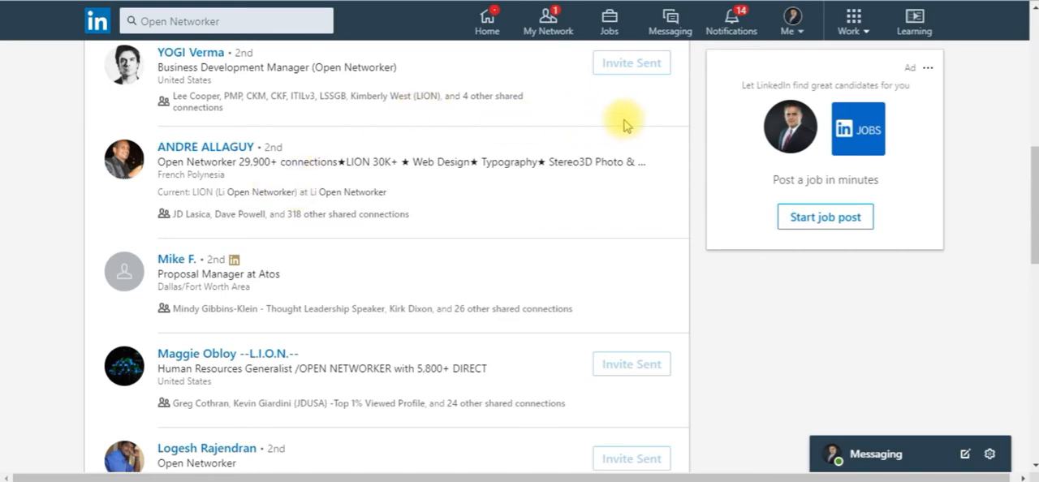
scroll(down, 3)
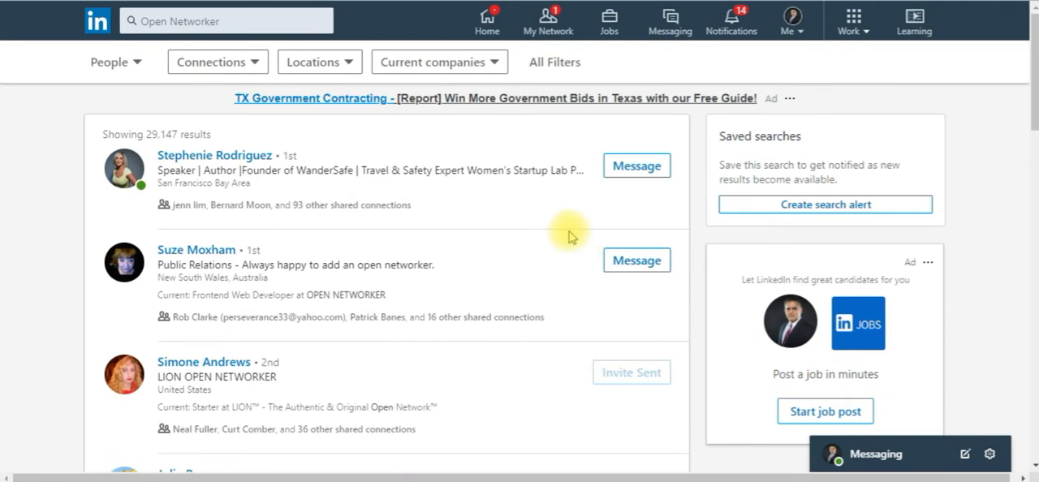
mouse_move(260, 79)
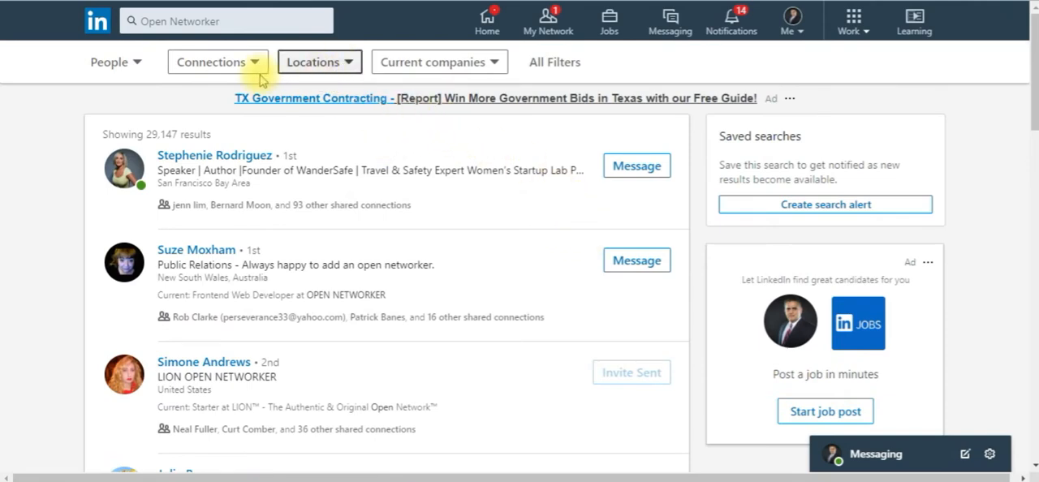
Step: Restrict the Open Networker people results to 3rd+ connections and review them
click(217, 62)
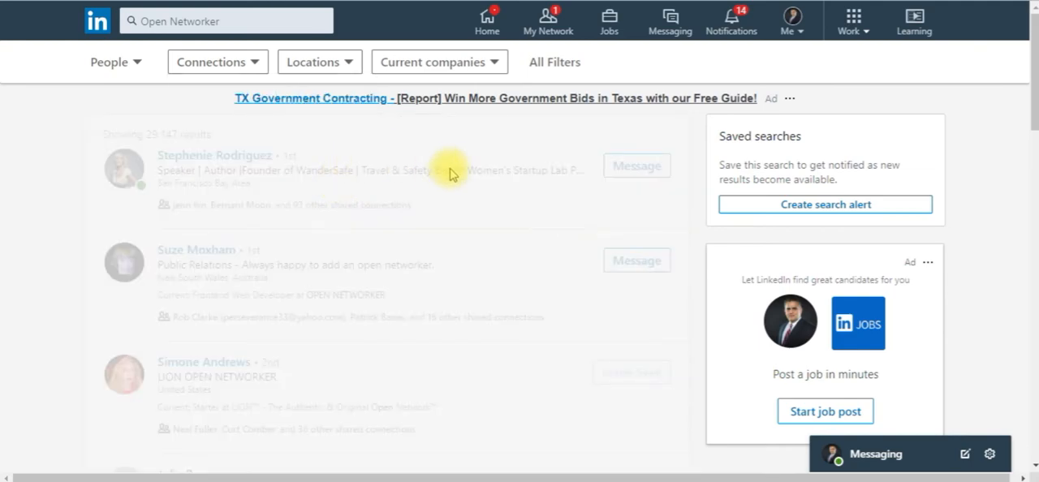
scroll(down, 3)
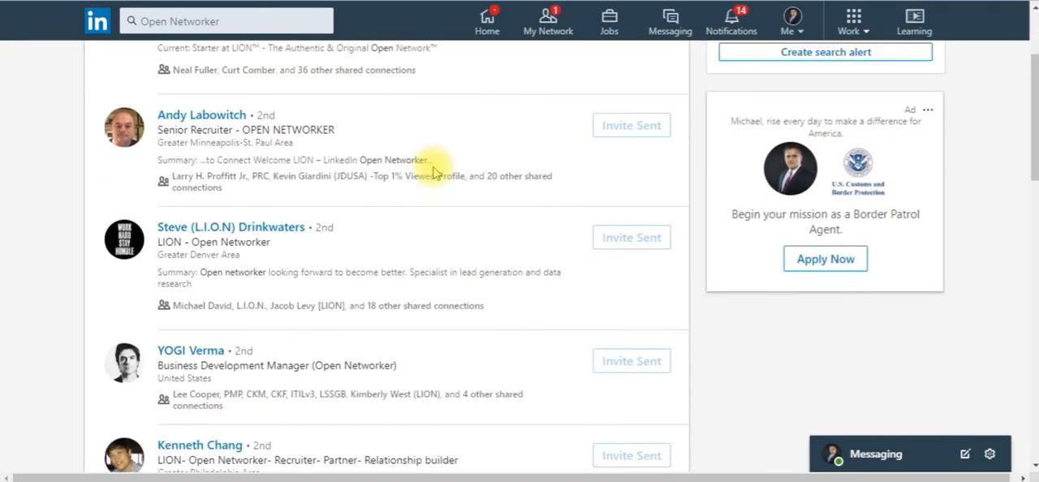
scroll(down, 3)
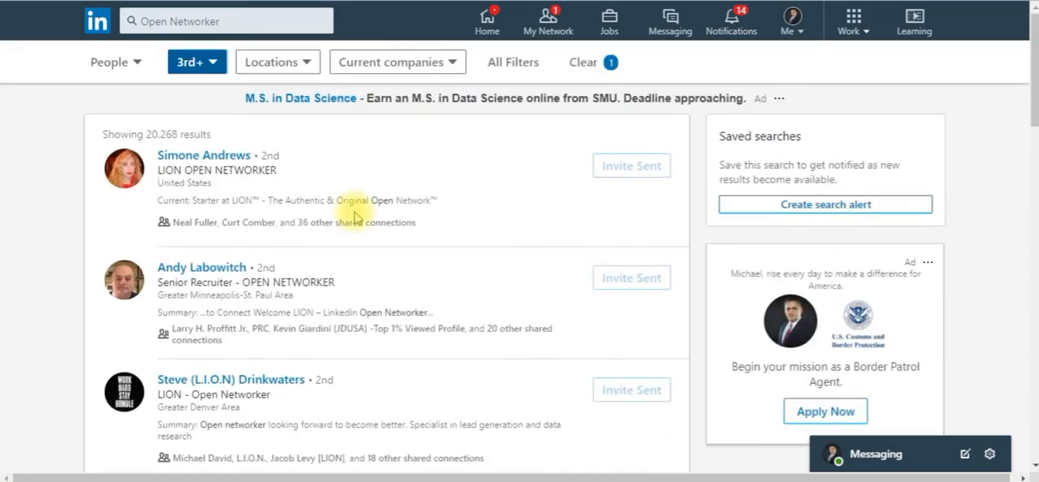
mouse_move(263, 177)
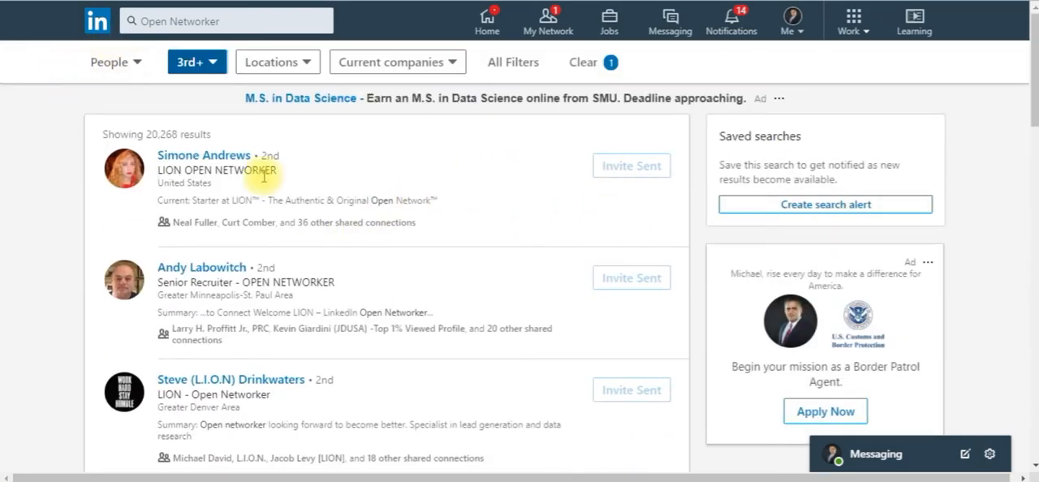
scroll(down, 3)
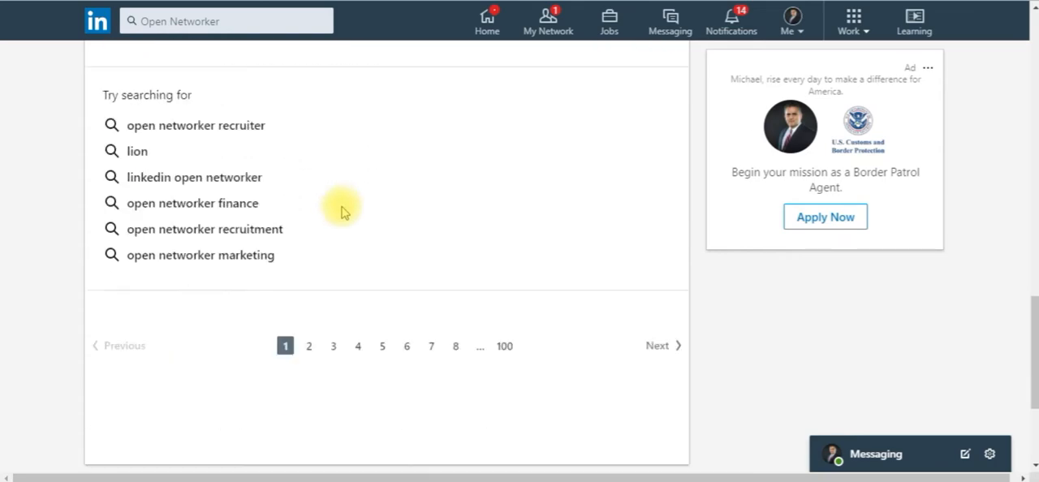
scroll(down, 3)
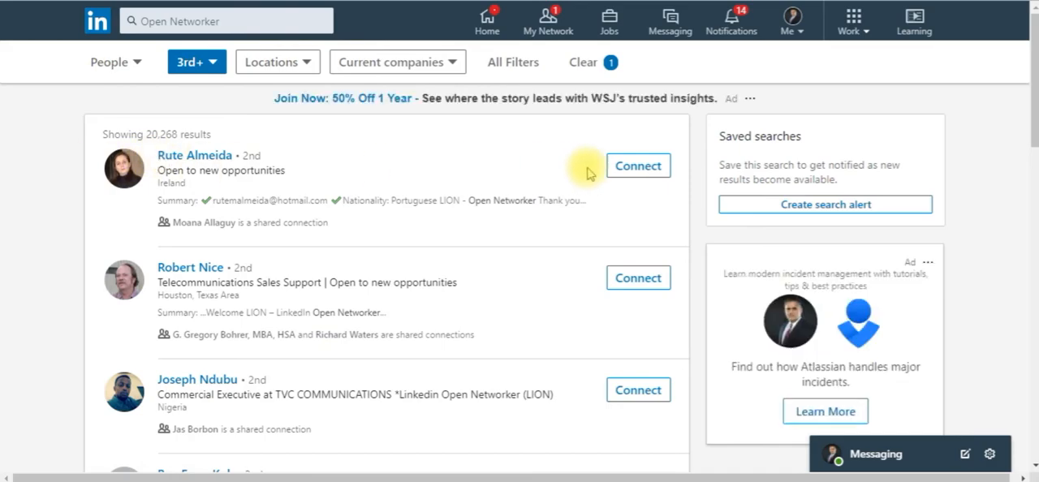
scroll(down, 3)
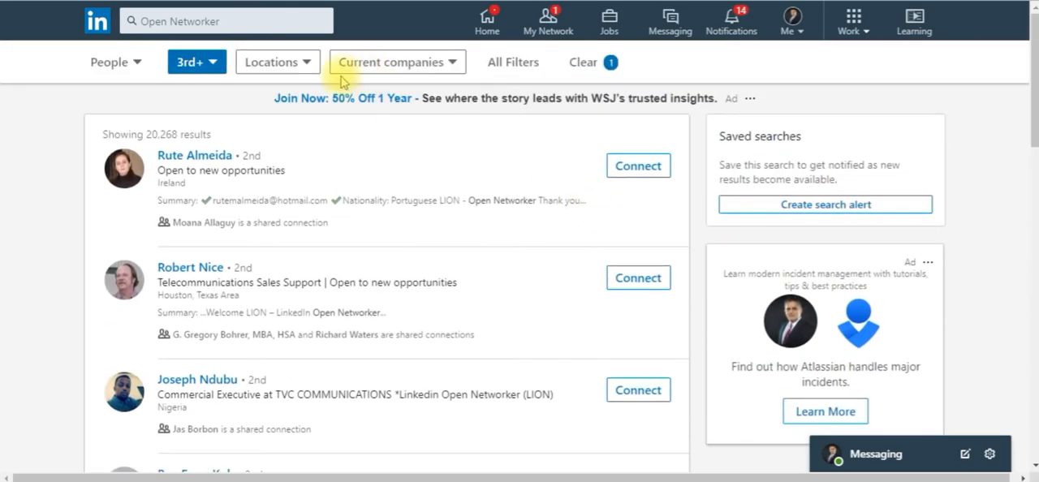
Step: Add a United States location filter to the 3rd+ Open Networker results
click(277, 61)
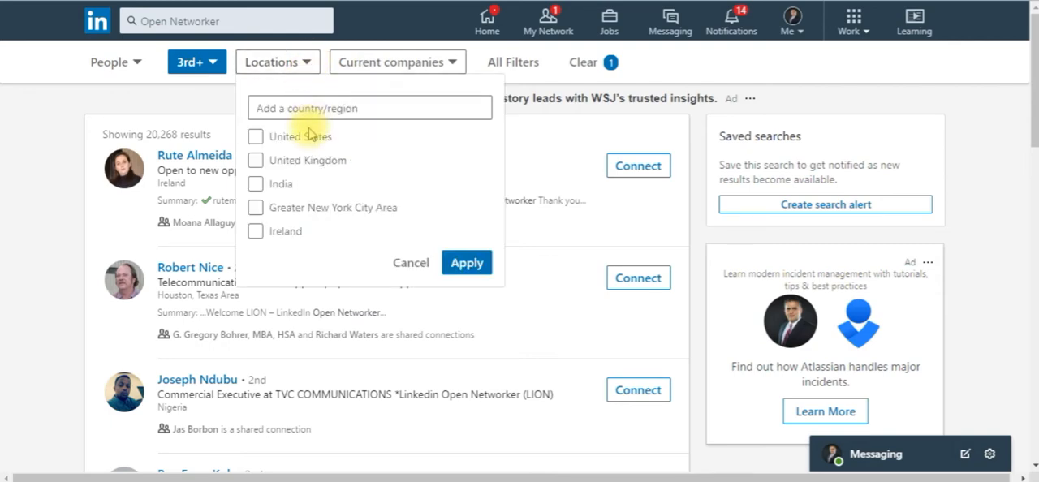
click(466, 263)
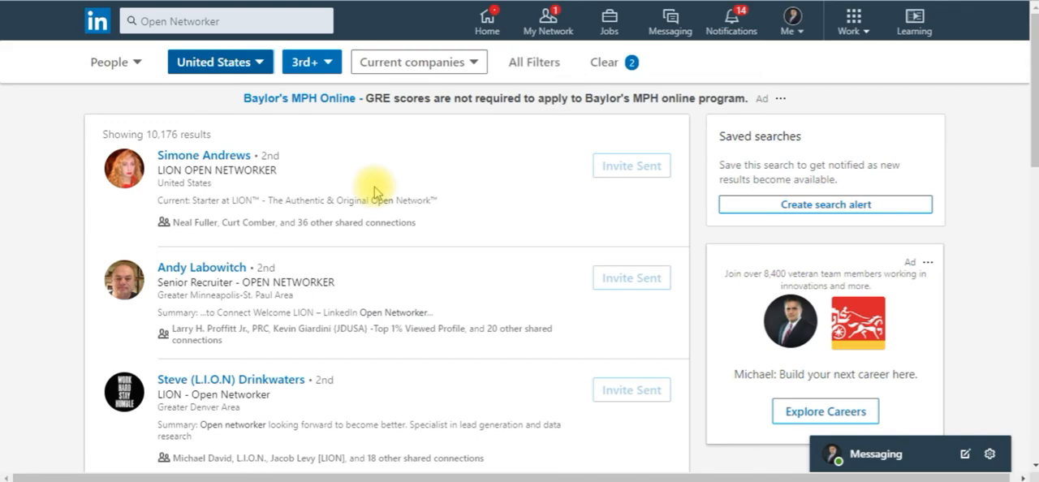
scroll(down, 3)
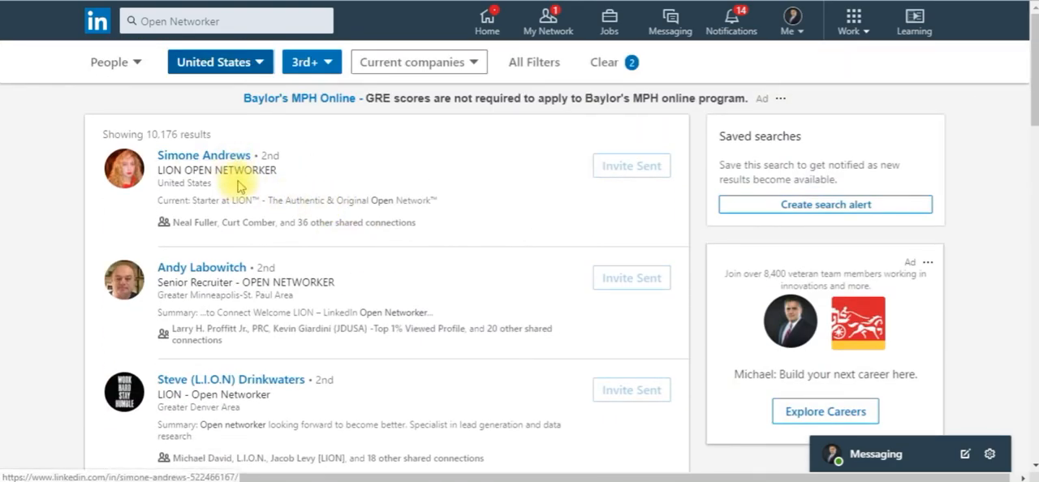
click(205, 155)
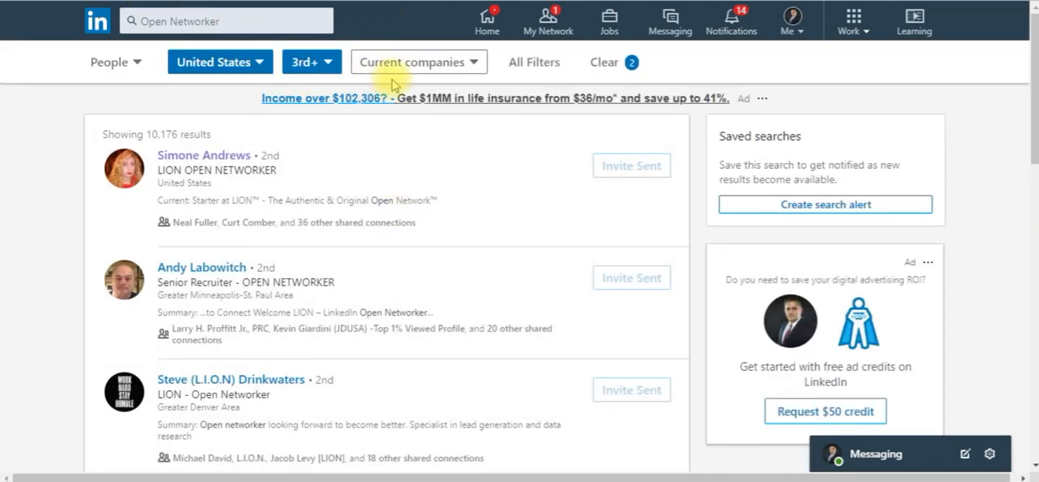
mouse_move(432, 120)
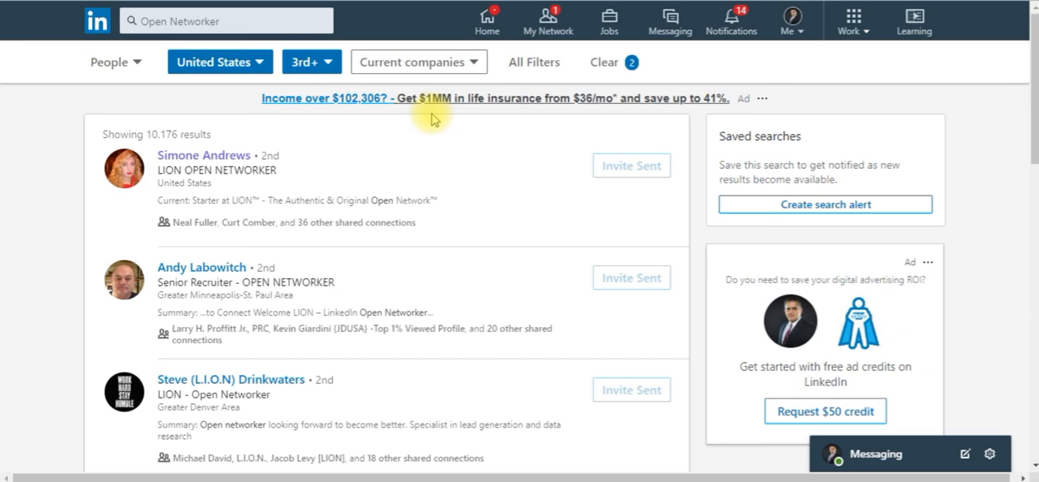
mouse_move(462, 149)
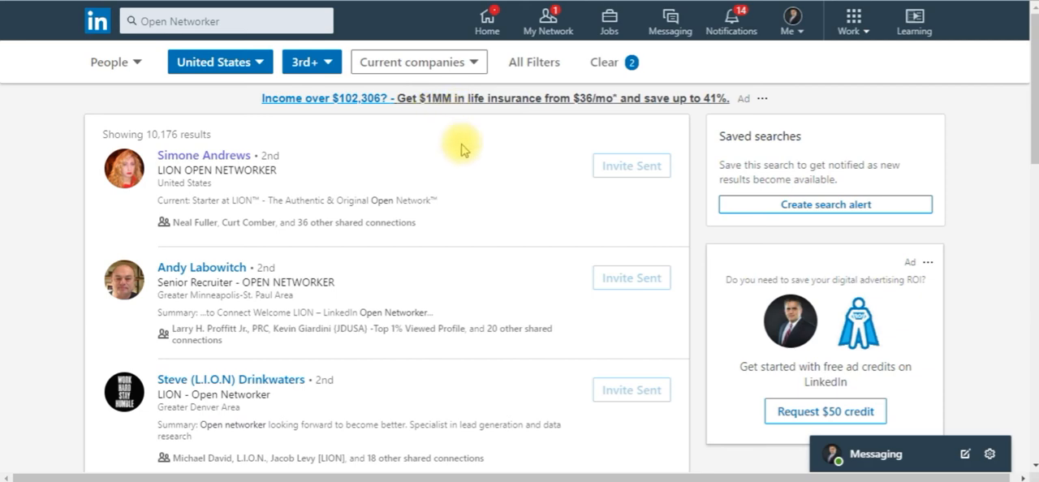
mouse_move(526, 156)
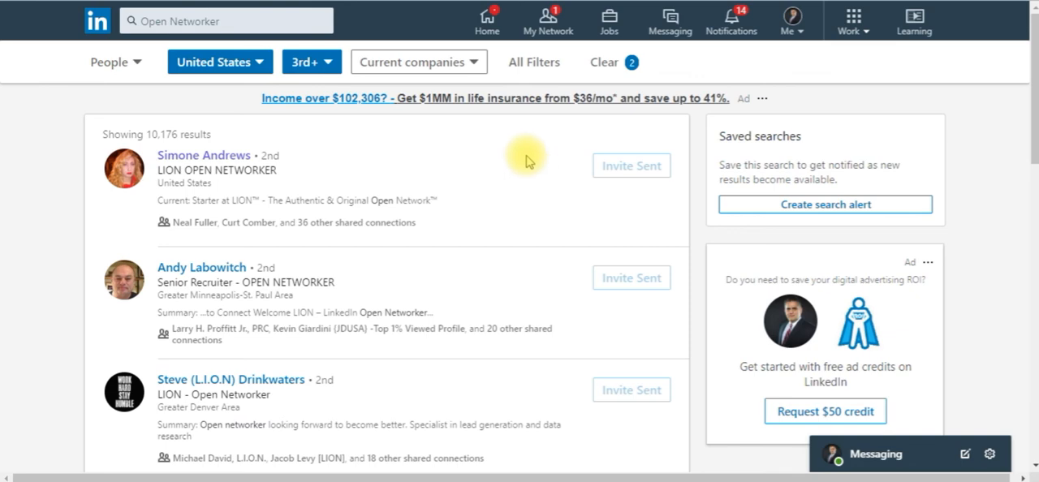